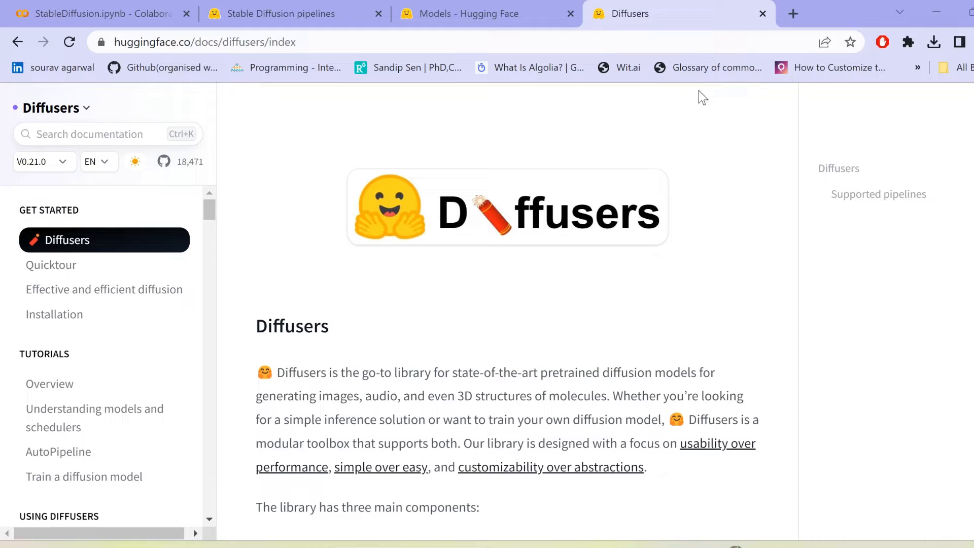
mouse_move(607, 346)
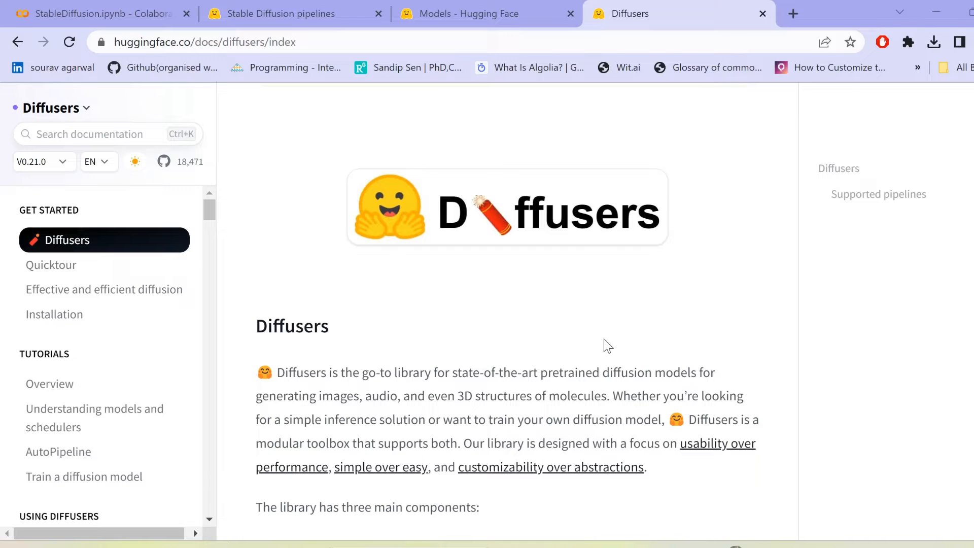
Return to the StableDiffusion notebook and scroll through its intro and diffusers install output
scroll(down, 3)
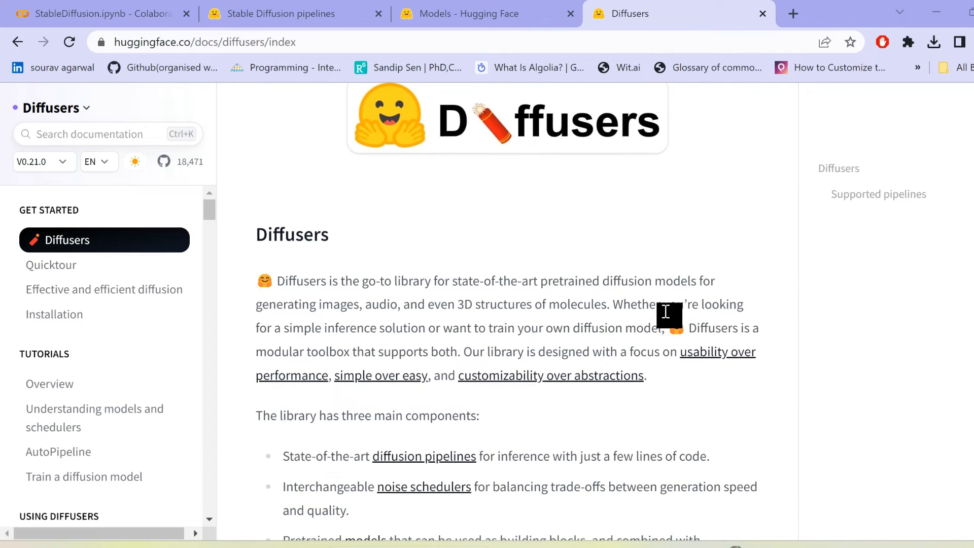
mouse_move(674, 433)
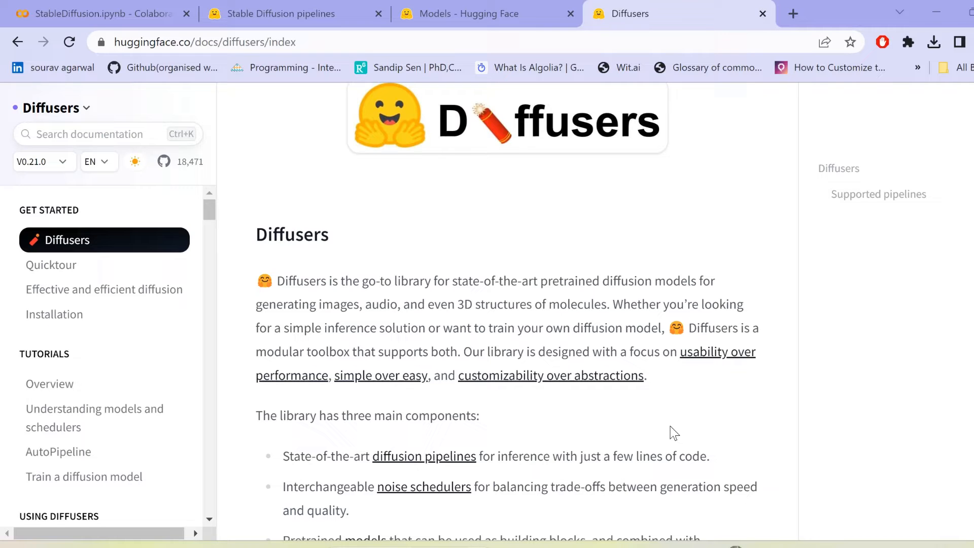
mouse_move(183, 86)
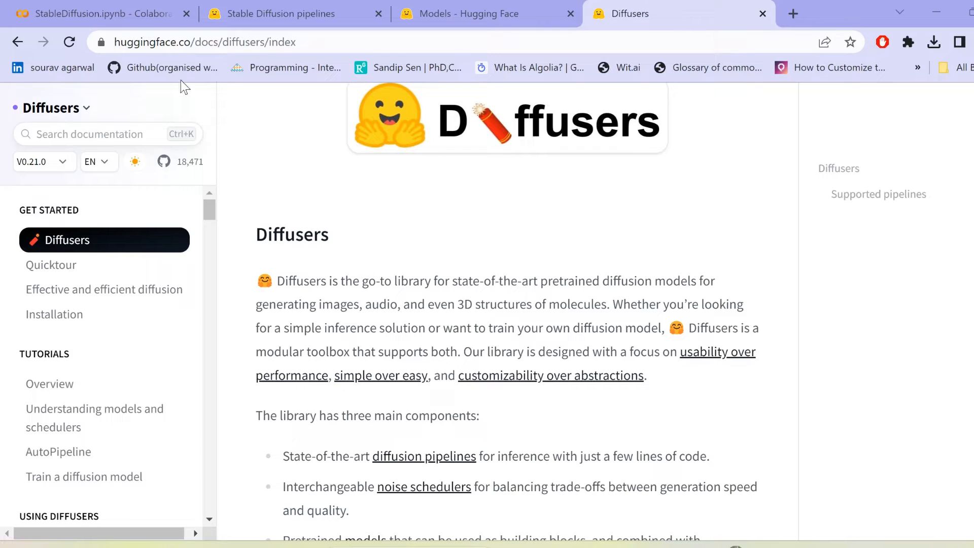
click(99, 14)
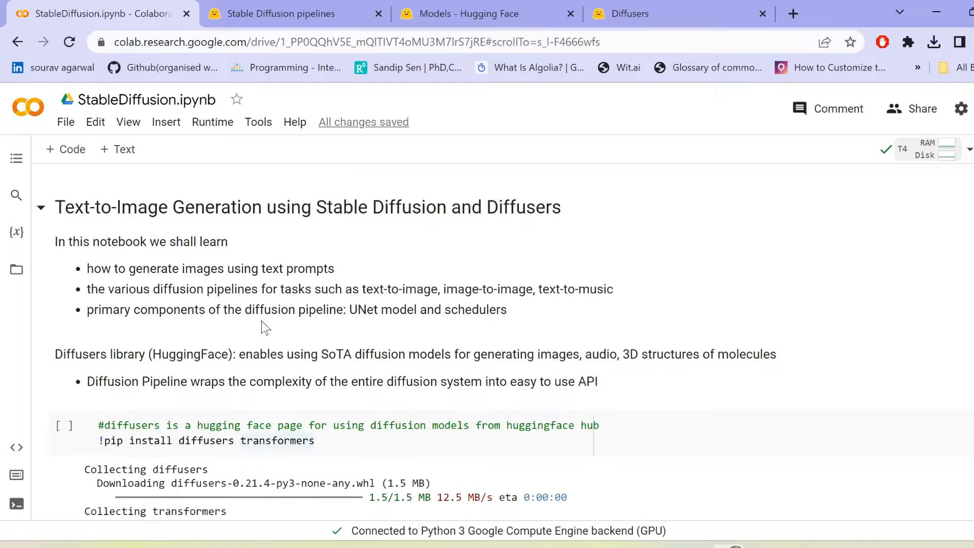
scroll(down, 3)
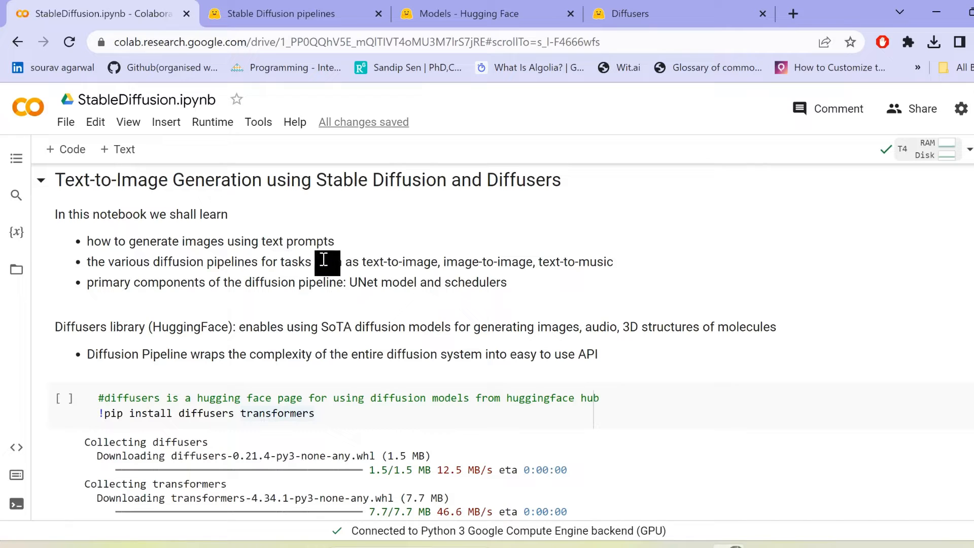
mouse_move(242, 282)
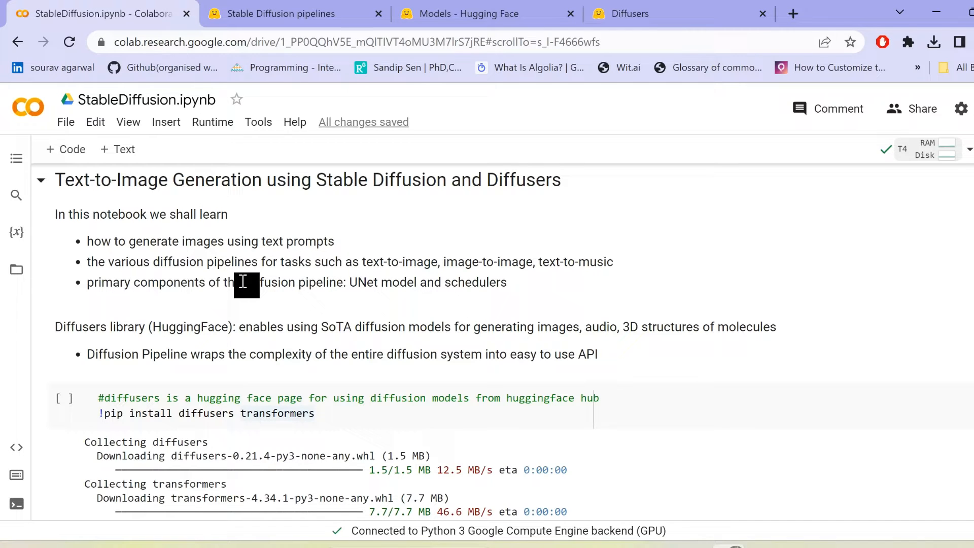
mouse_move(508, 297)
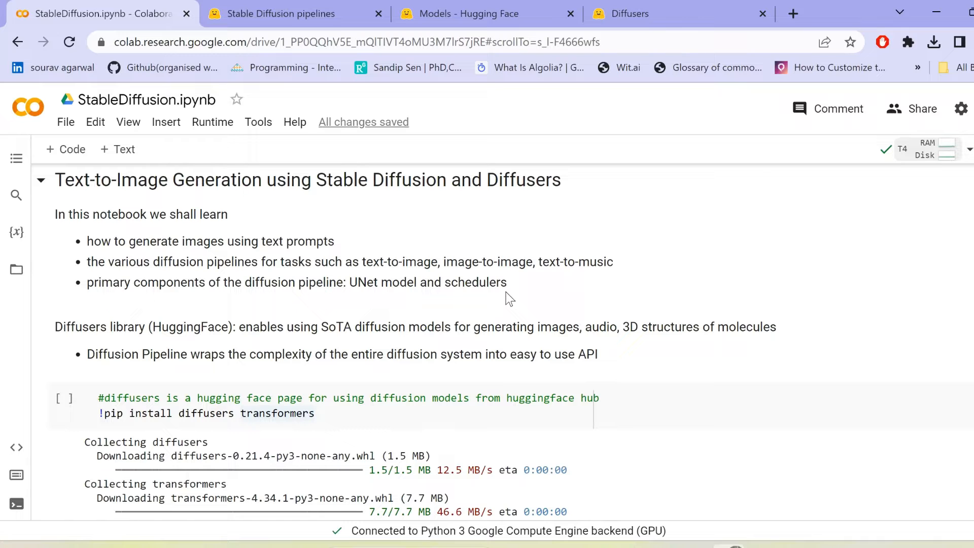
scroll(down, 3)
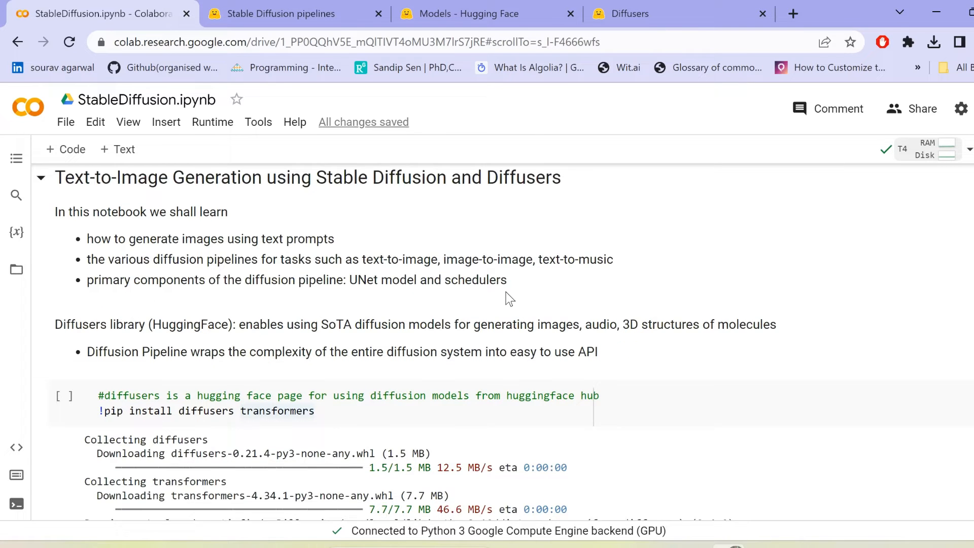
scroll(down, 3)
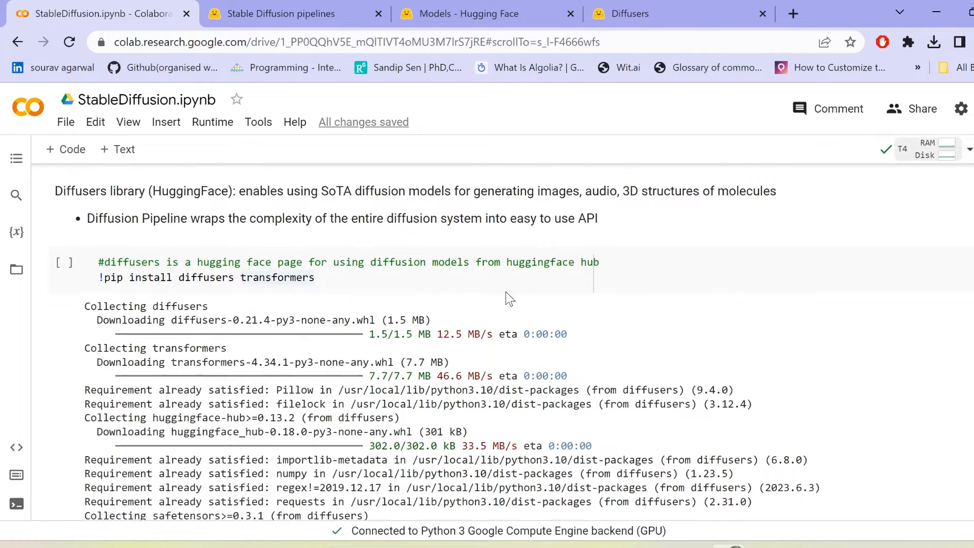
click(429, 276)
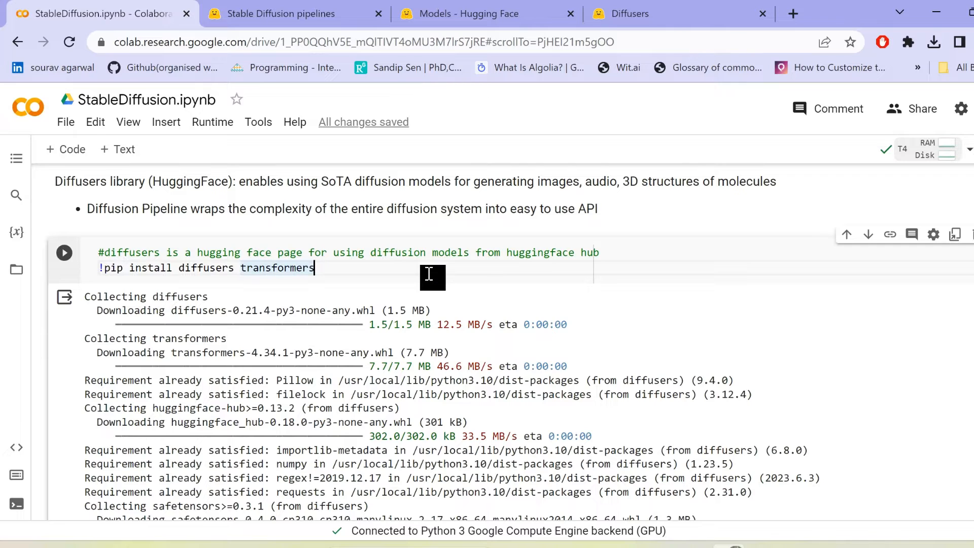
scroll(down, 3)
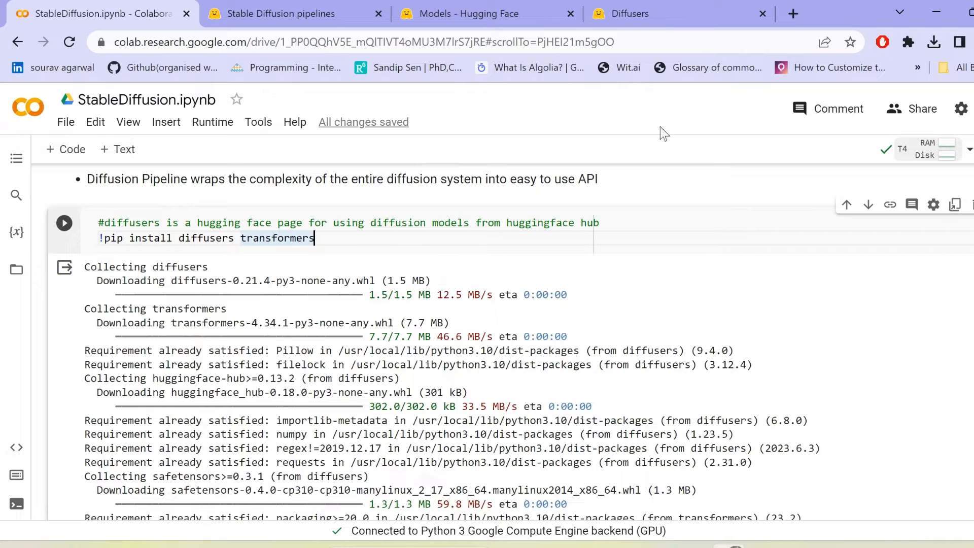
mouse_move(888, 180)
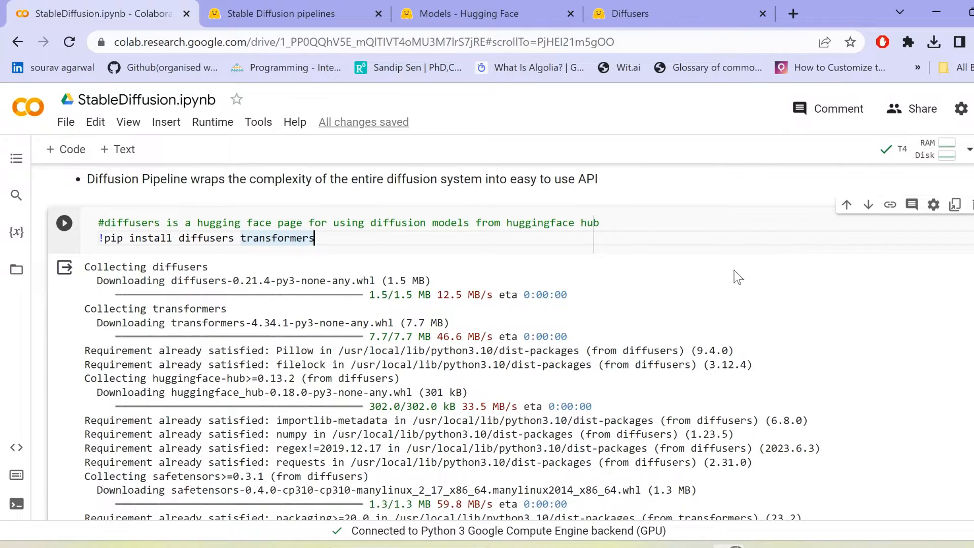
scroll(down, 3)
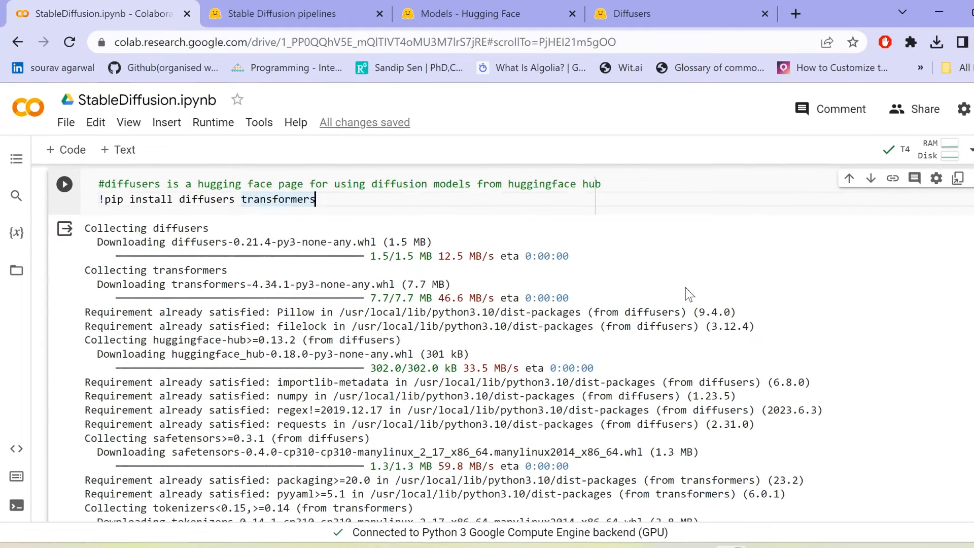
scroll(down, 3)
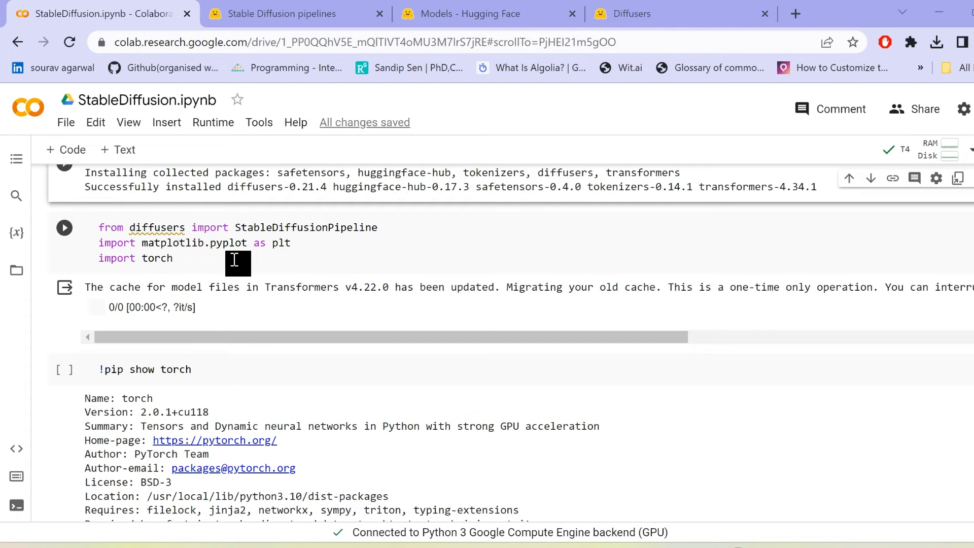
Scroll to the StableDiffusionPipeline, matplotlib and torch import cell while it reruns after the error
scroll(down, 3)
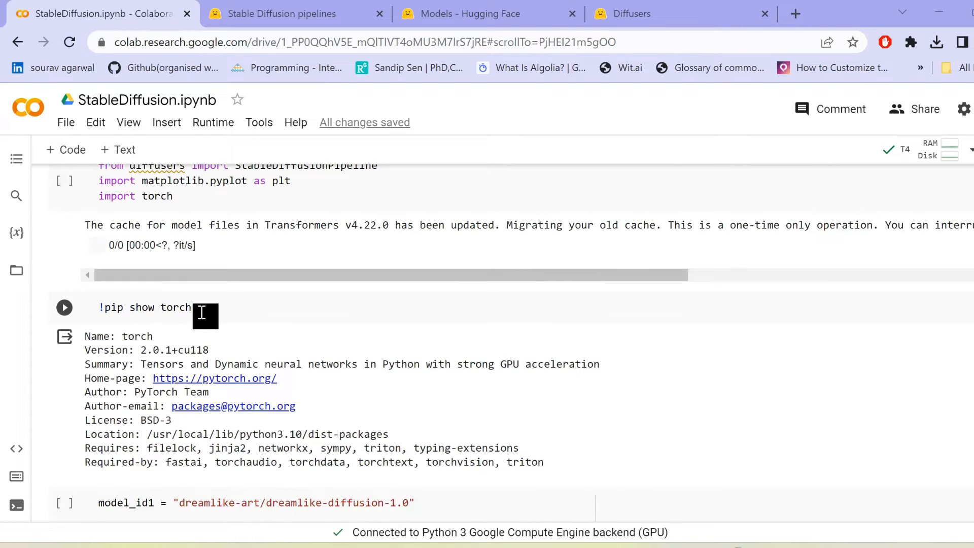
scroll(down, 3)
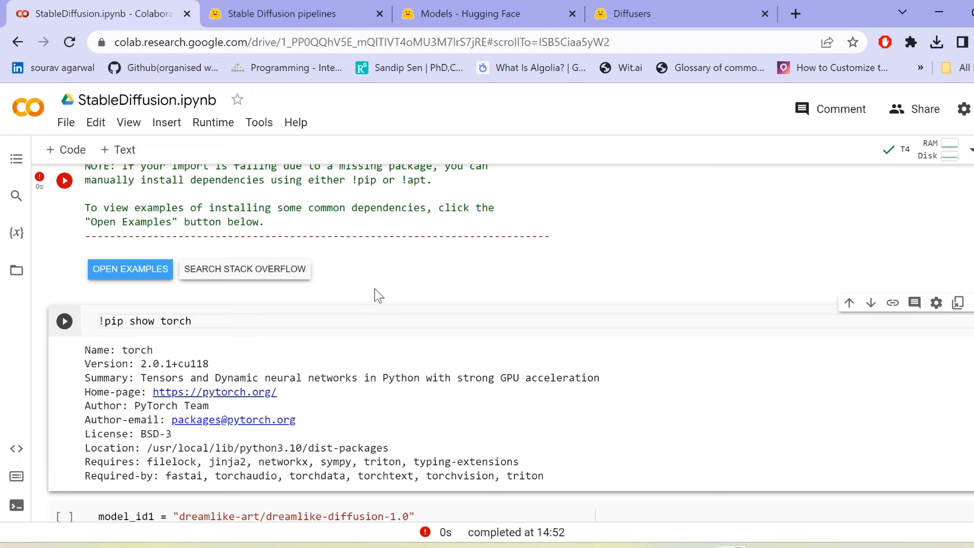
mouse_move(415, 226)
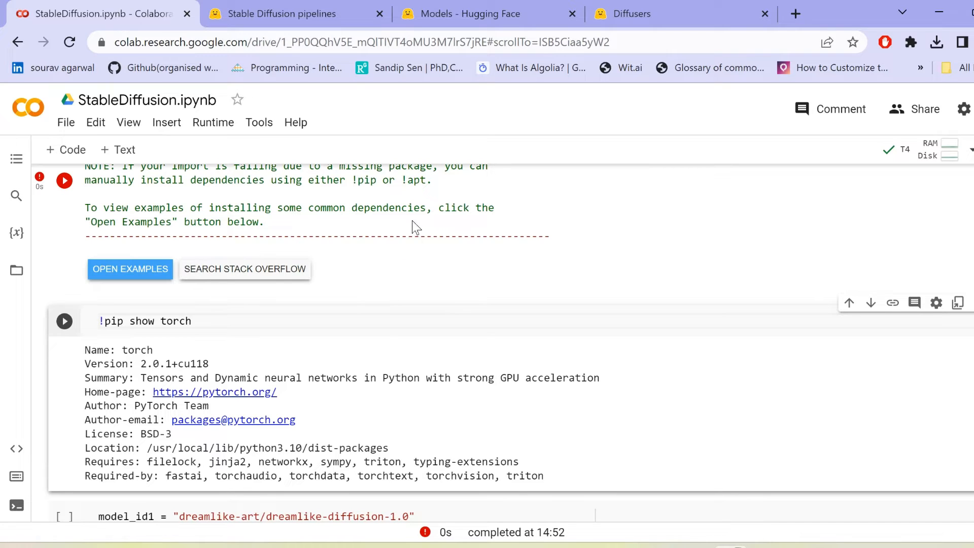
scroll(down, 3)
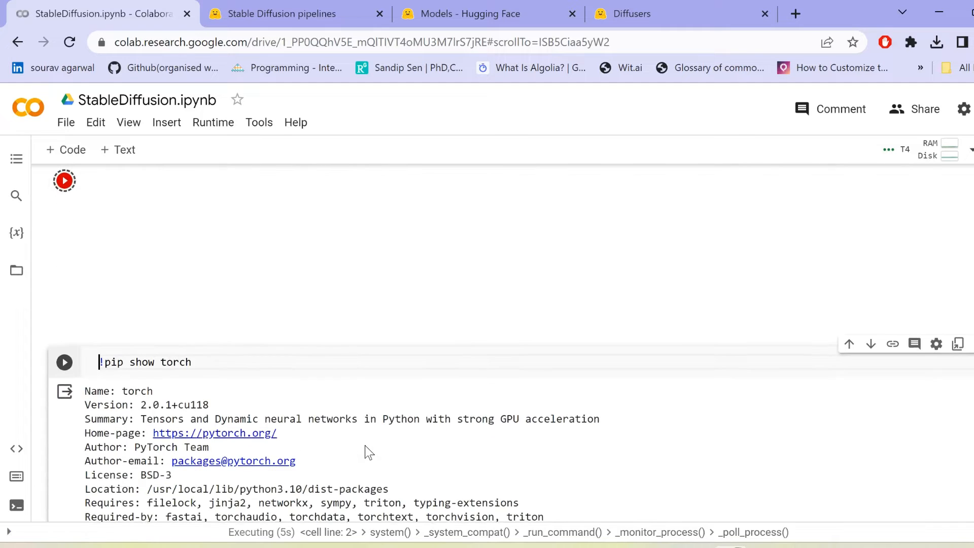
Complete pipe = pipe.to("cuda") in the dreamlike-diffusion cell and run it to download files
scroll(down, 3)
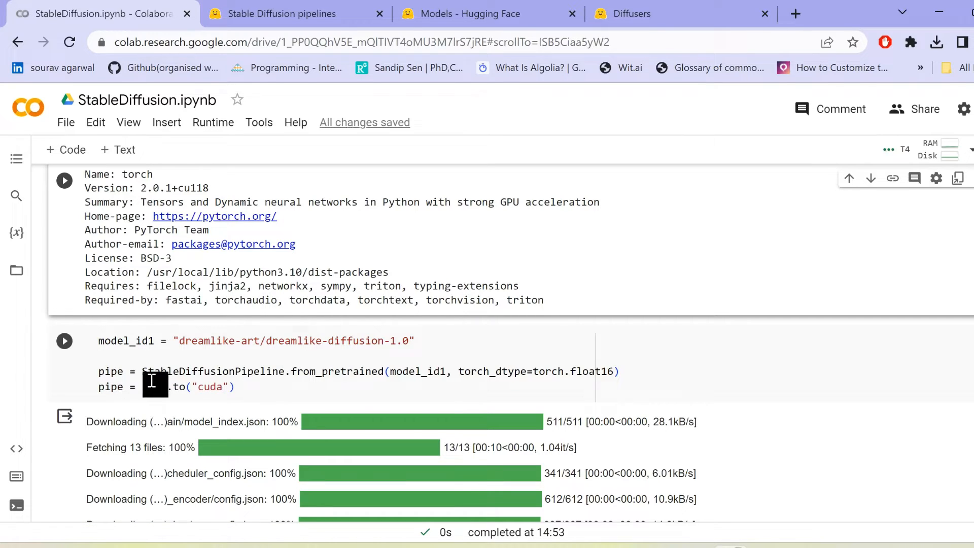
text(pipe)
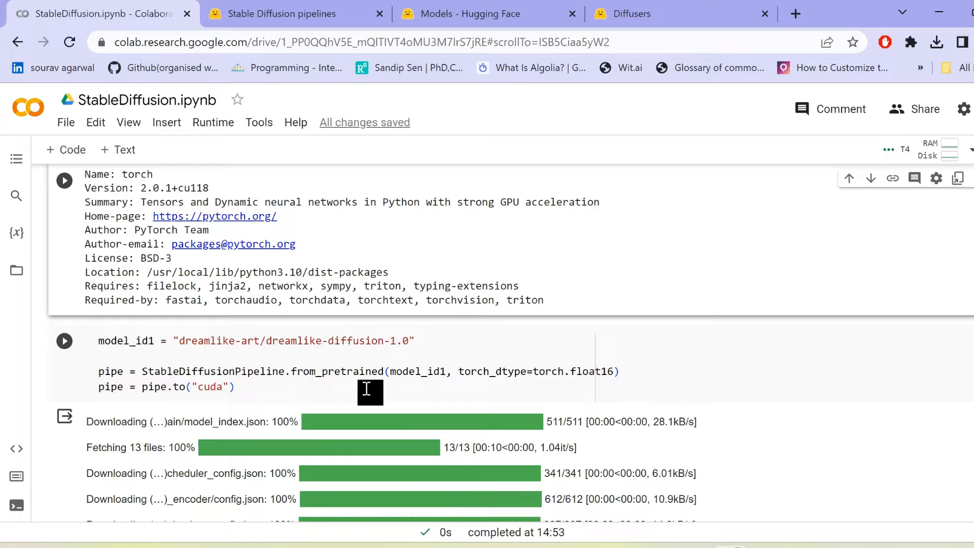
mouse_move(543, 391)
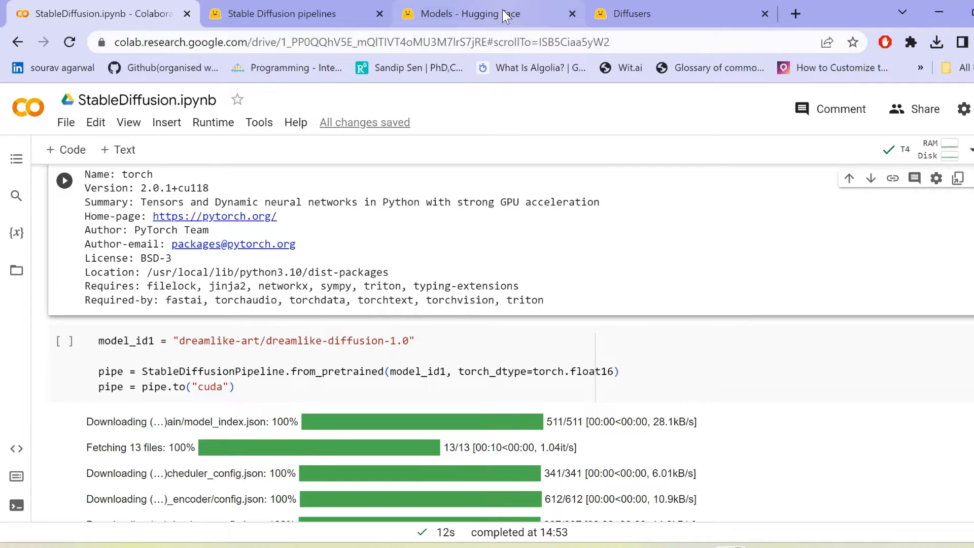
Filter Hugging Face models to the Text-to-Image task and Diffusers library, showing 7,623 models
click(487, 13)
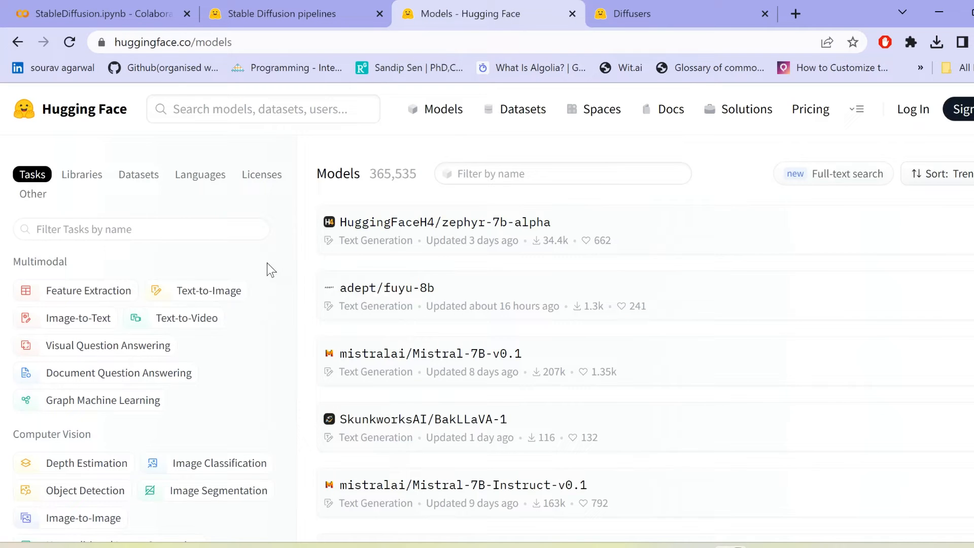
scroll(down, 3)
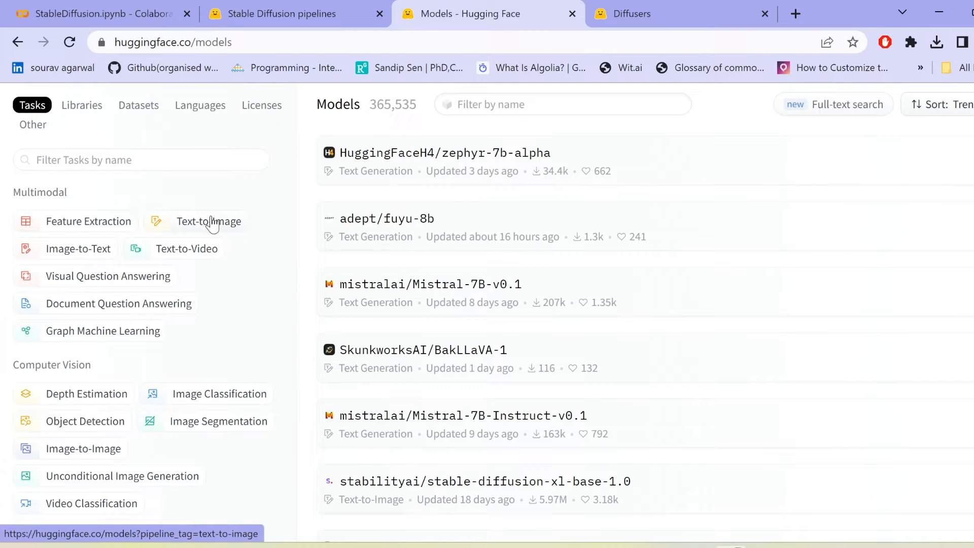
click(209, 221)
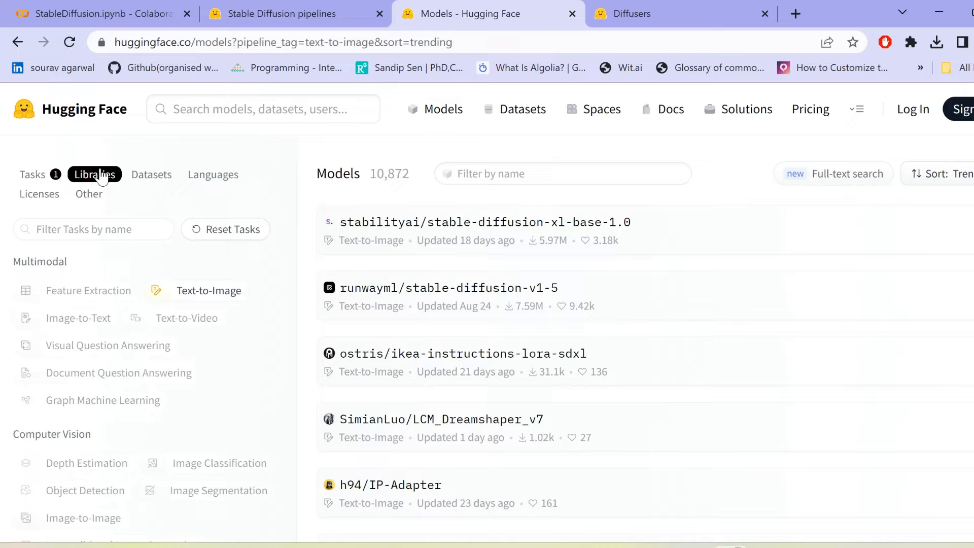
click(95, 175)
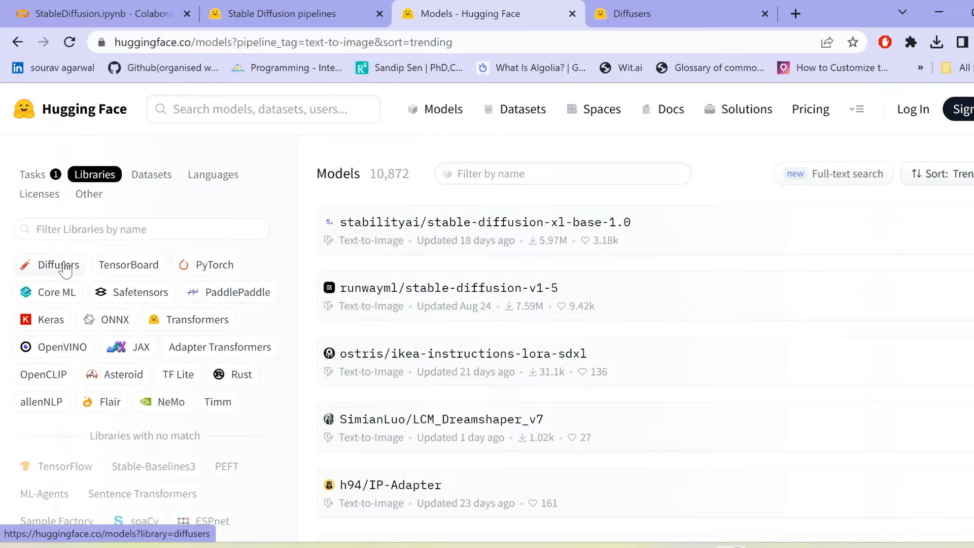
click(58, 265)
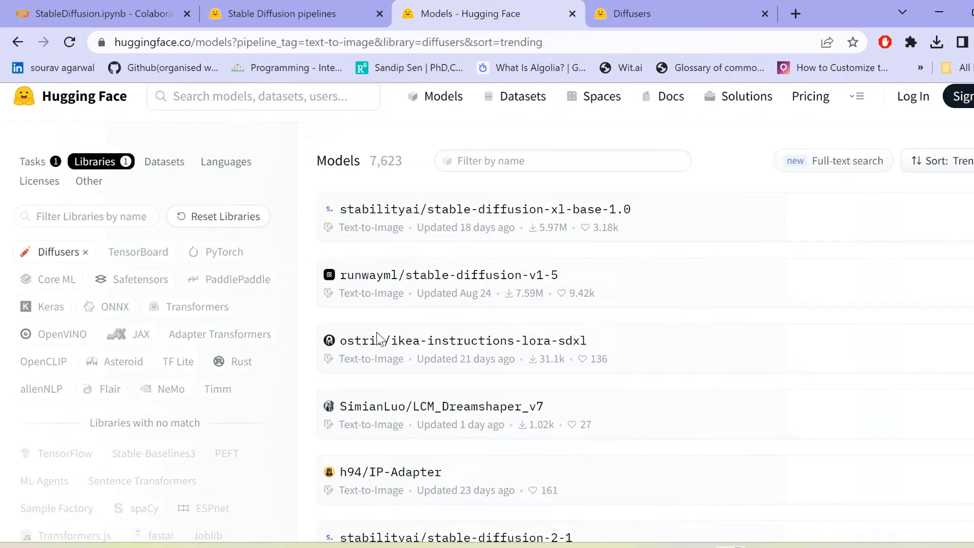
scroll(down, 3)
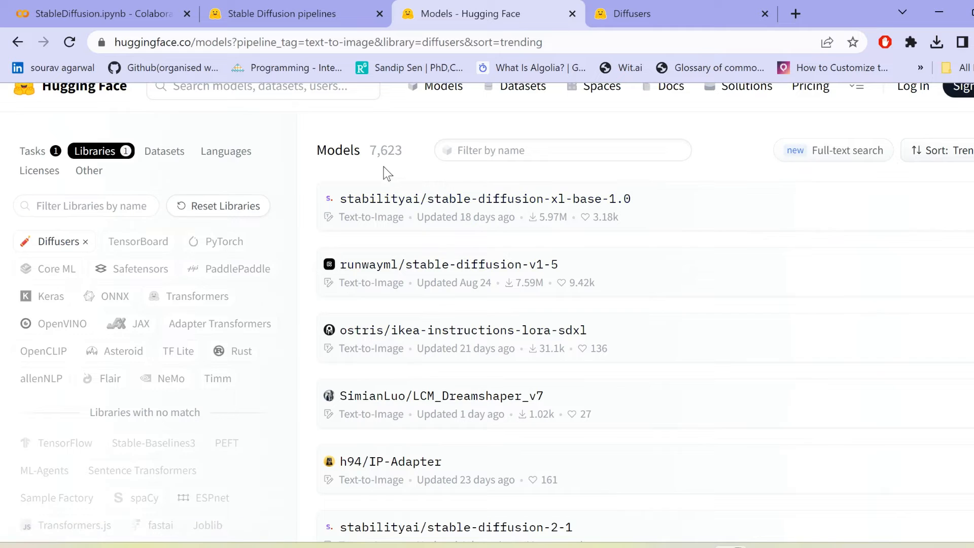
mouse_move(465, 318)
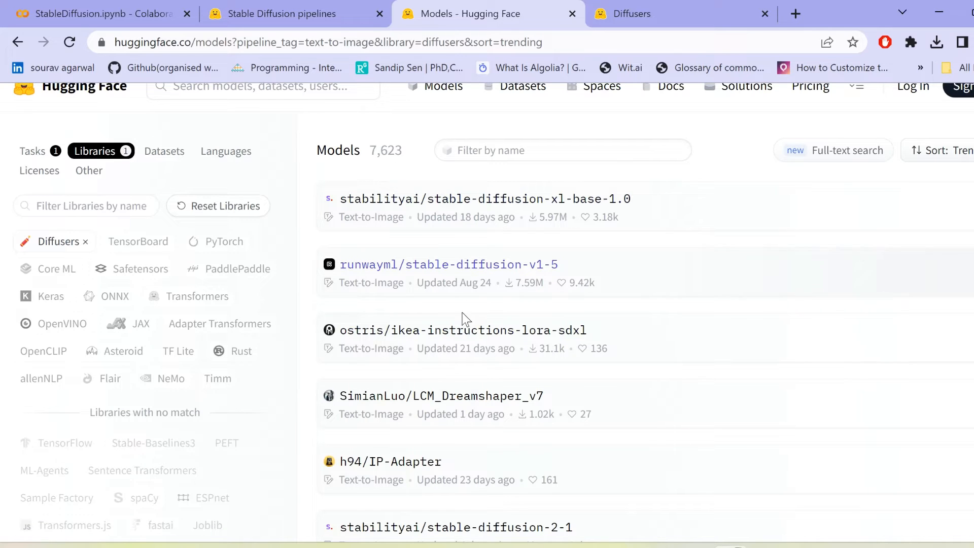
scroll(down, 3)
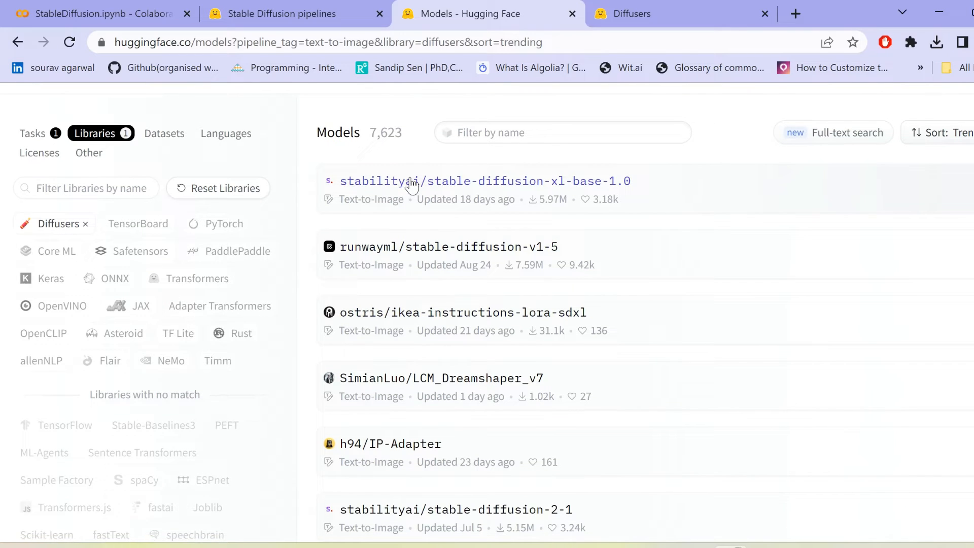
mouse_move(517, 189)
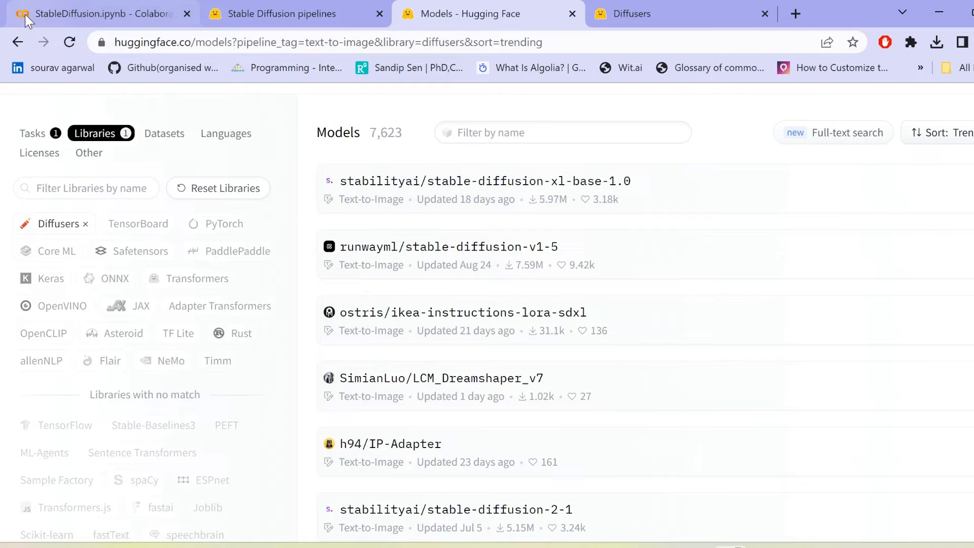
Glance at the notebook, then open stabilityai/stable-diffusion-xl-base-1.0 from the model list
click(102, 14)
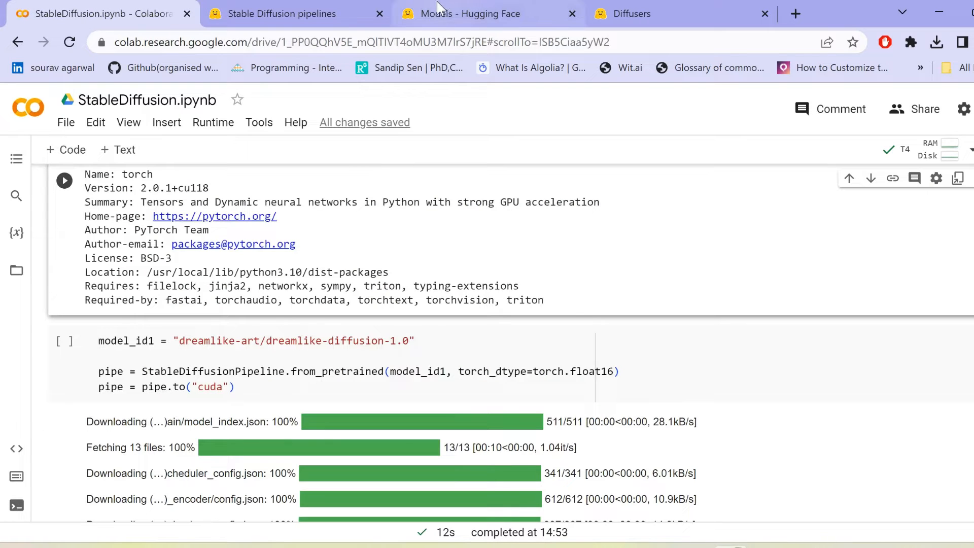
click(487, 13)
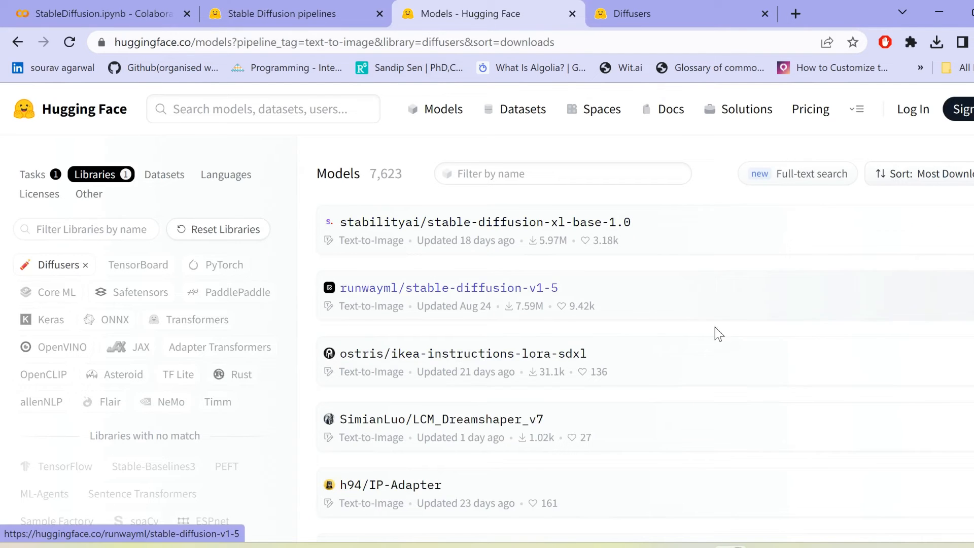
scroll(down, 3)
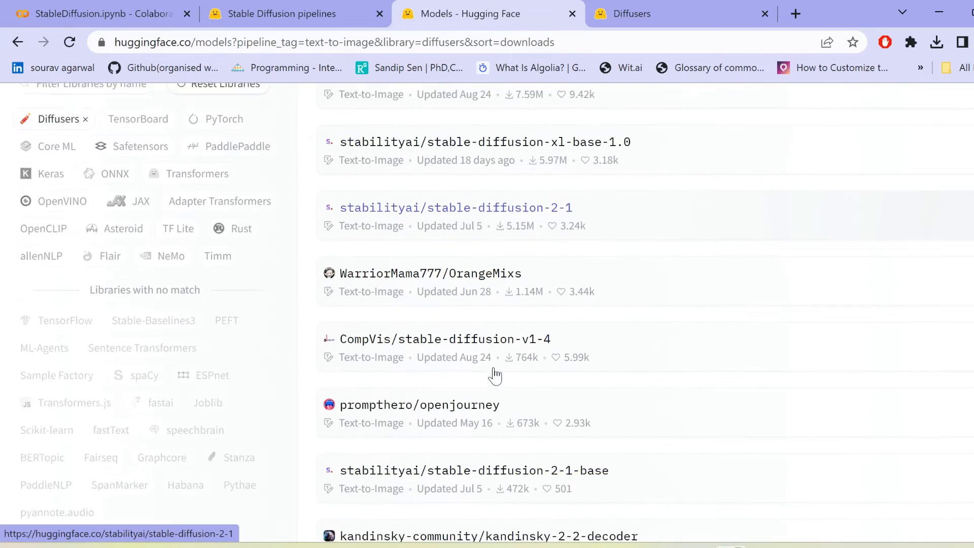
scroll(down, 3)
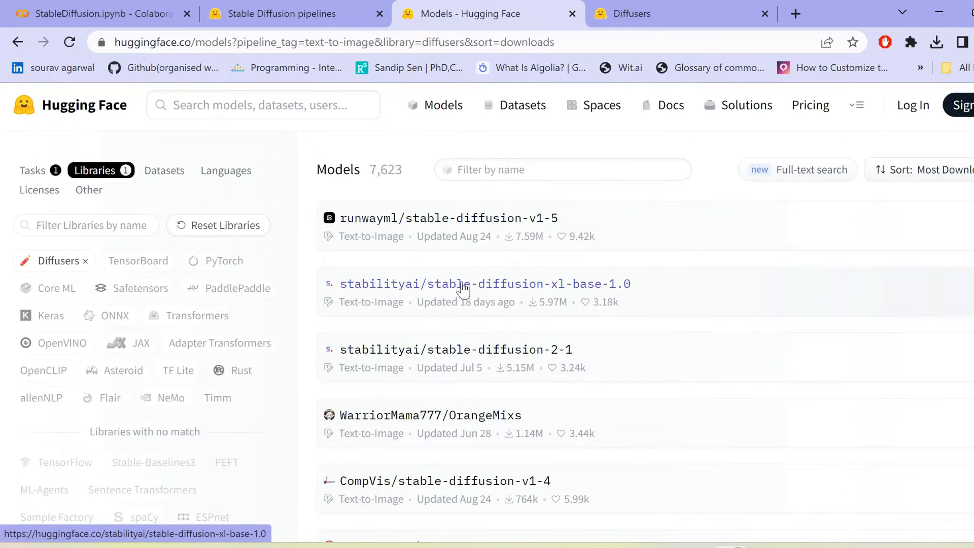
click(485, 284)
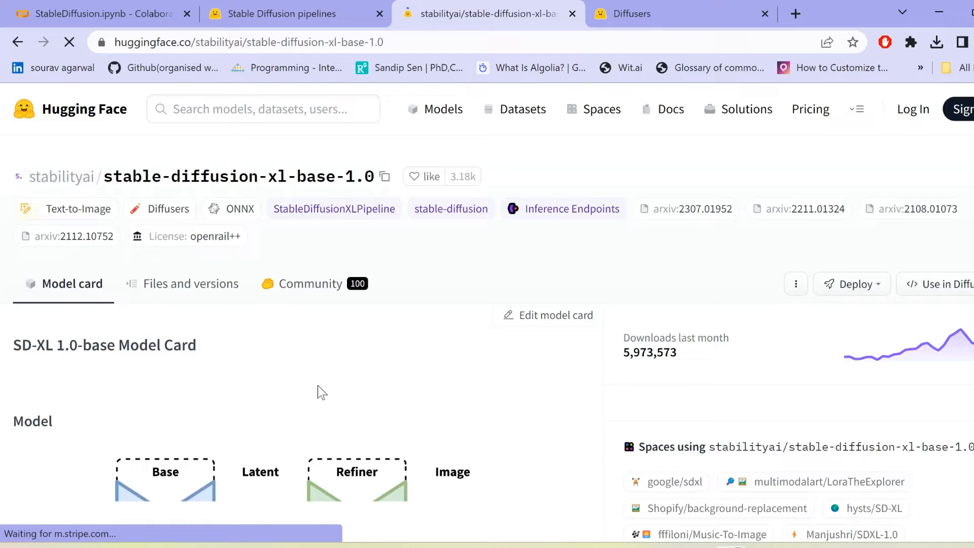
scroll(down, 3)
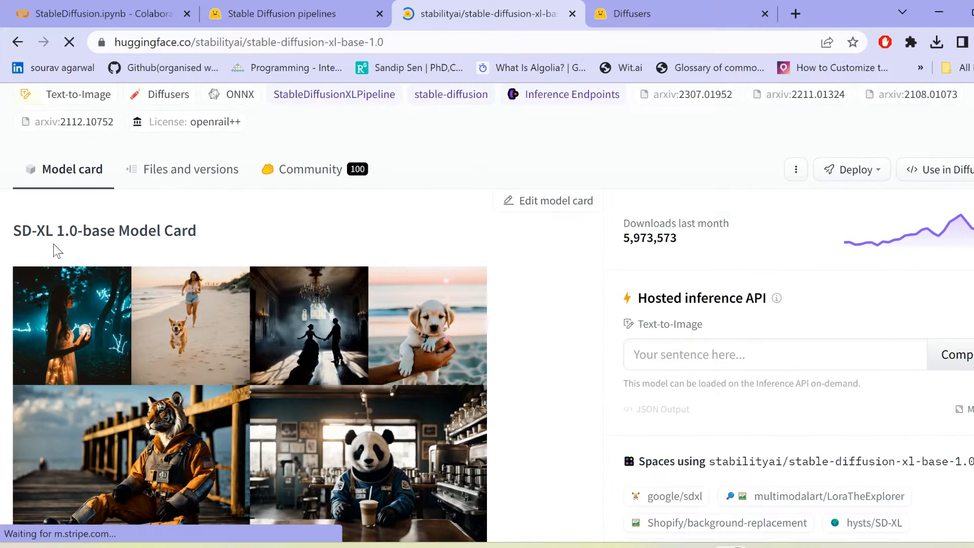
Read the SD-XL 1.0-base model card's pipeline diagram and description, then return to the notebook
scroll(down, 3)
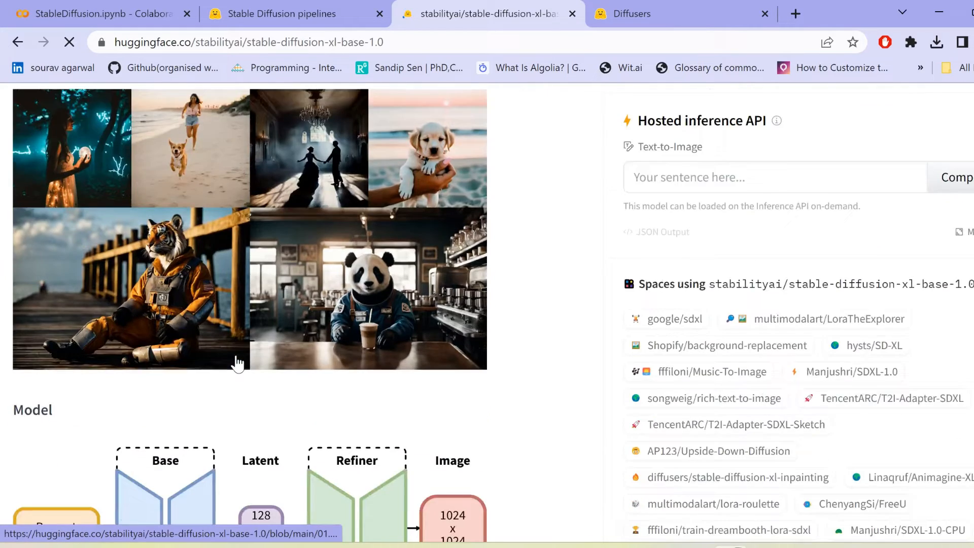
scroll(down, 3)
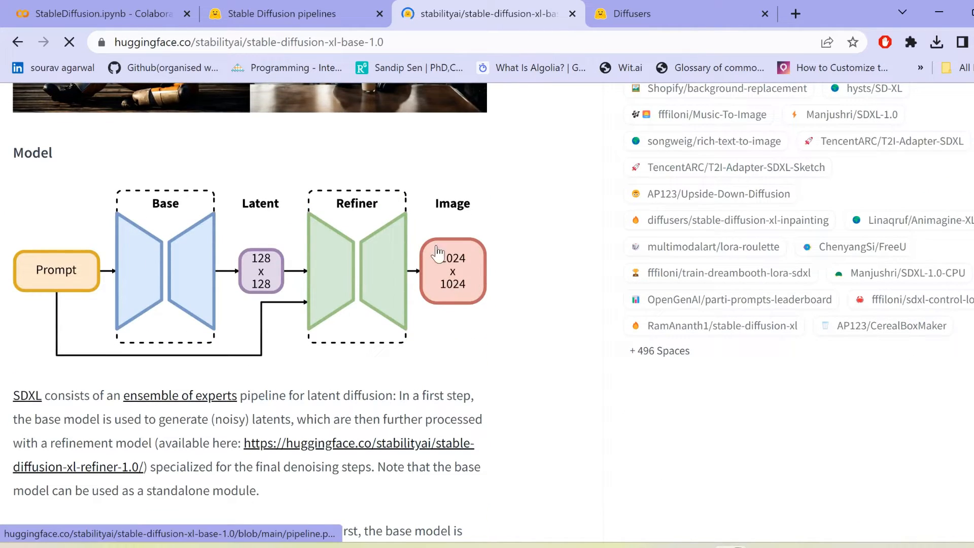
mouse_move(198, 223)
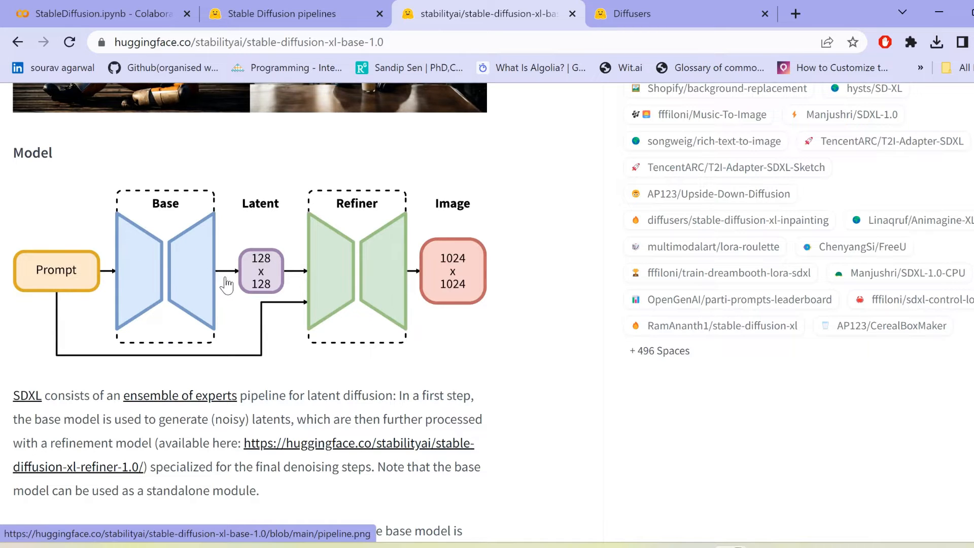
mouse_move(255, 235)
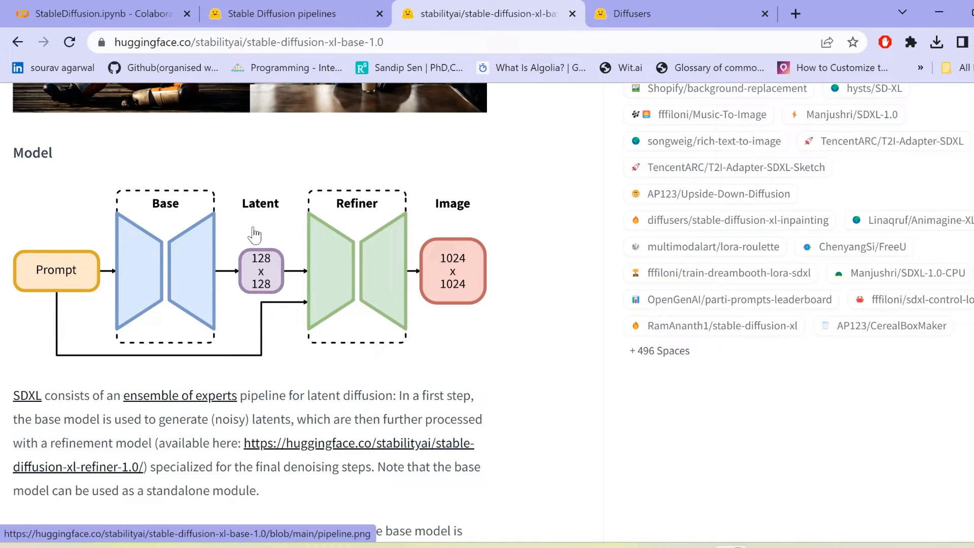
mouse_move(243, 206)
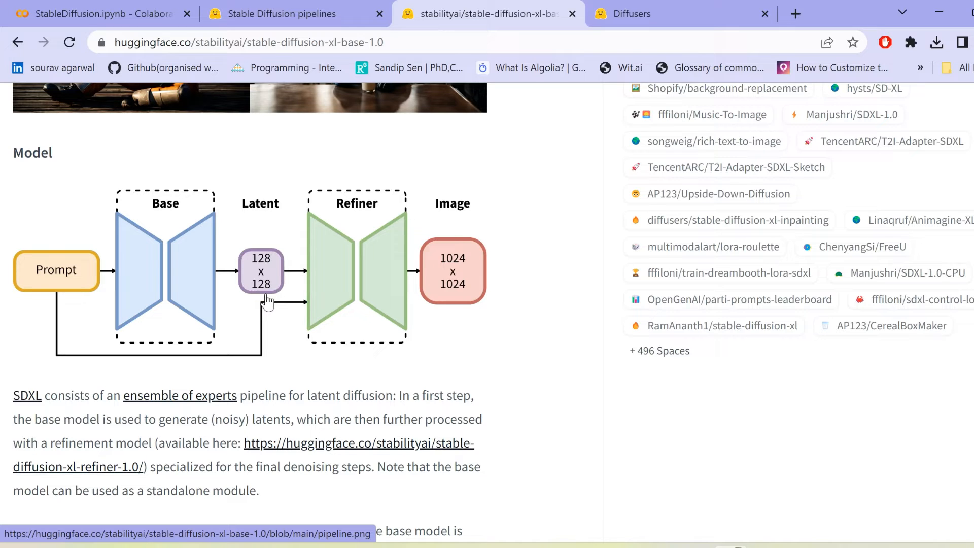
scroll(down, 3)
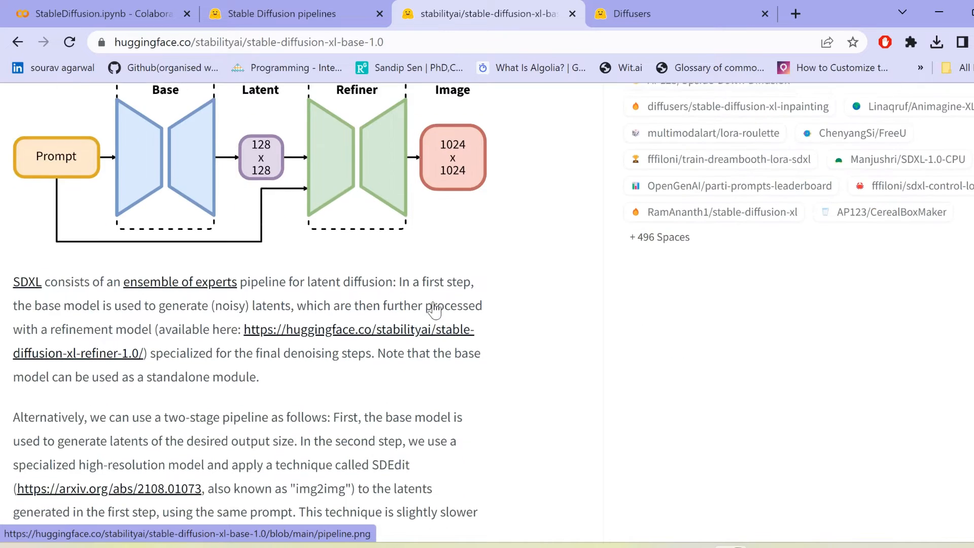
scroll(down, 3)
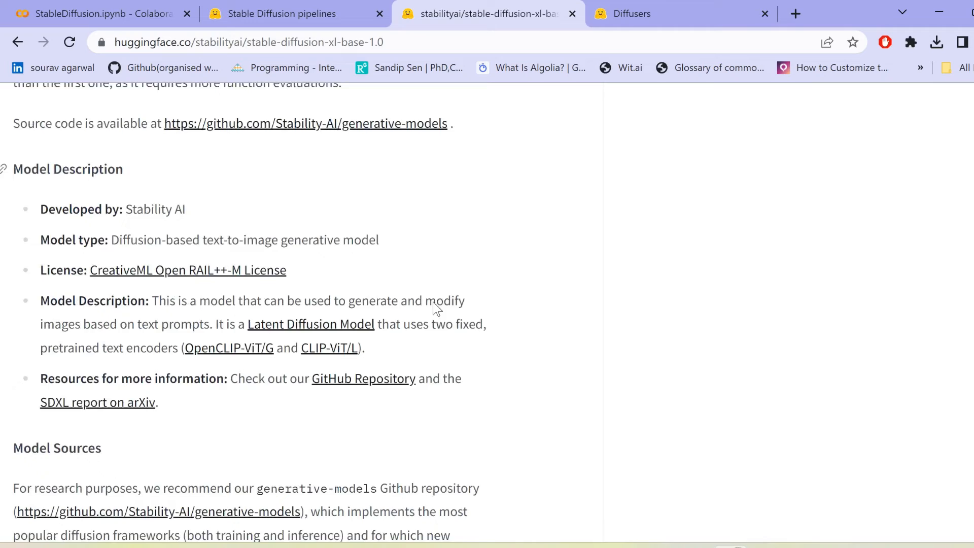
scroll(down, 3)
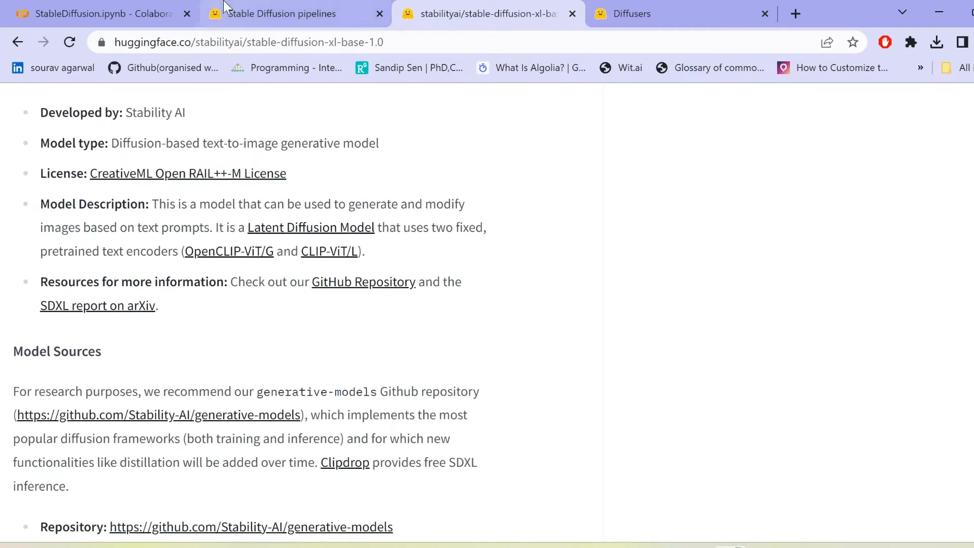
click(93, 14)
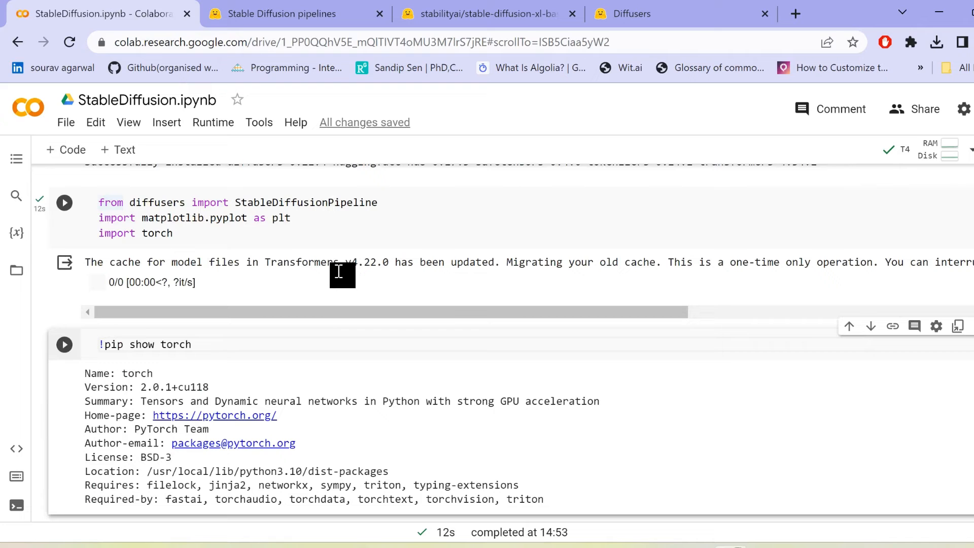
Scroll past the dreamlike-diffusion loading cell to the rainbow-hair prompt cell and its output
scroll(down, 3)
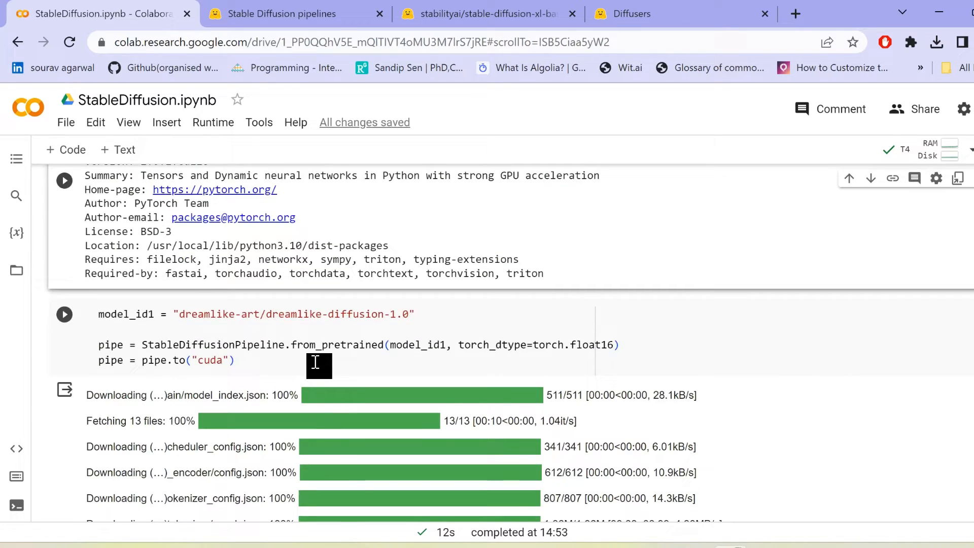
scroll(down, 3)
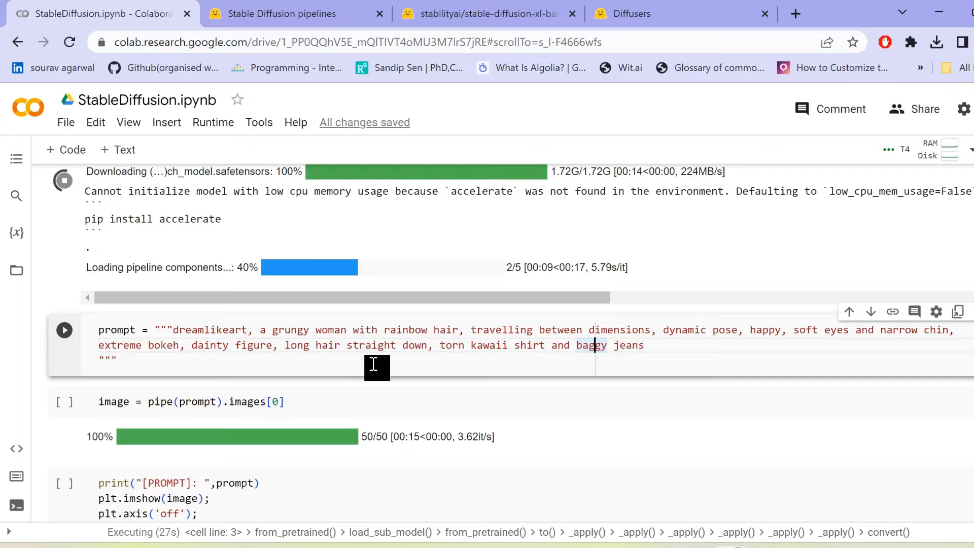
mouse_move(414, 360)
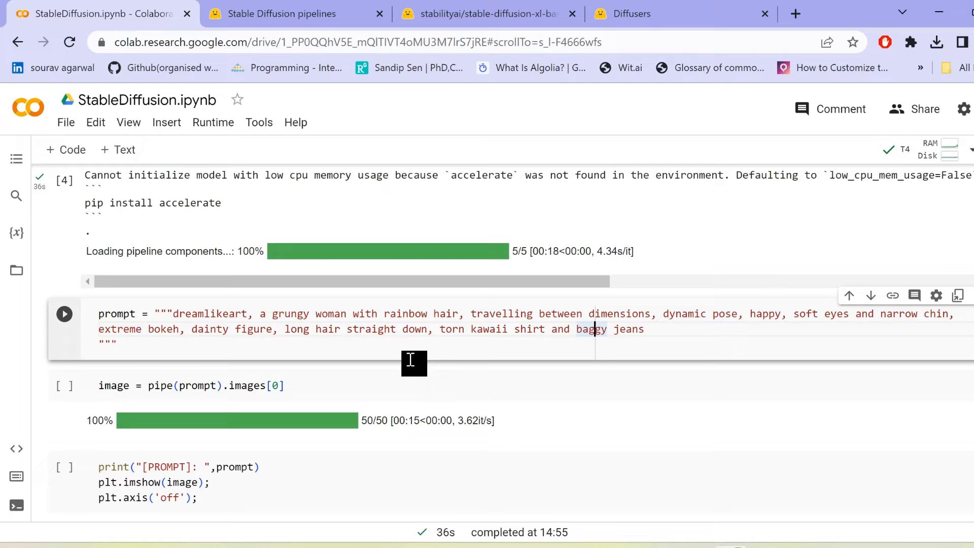
scroll(down, 3)
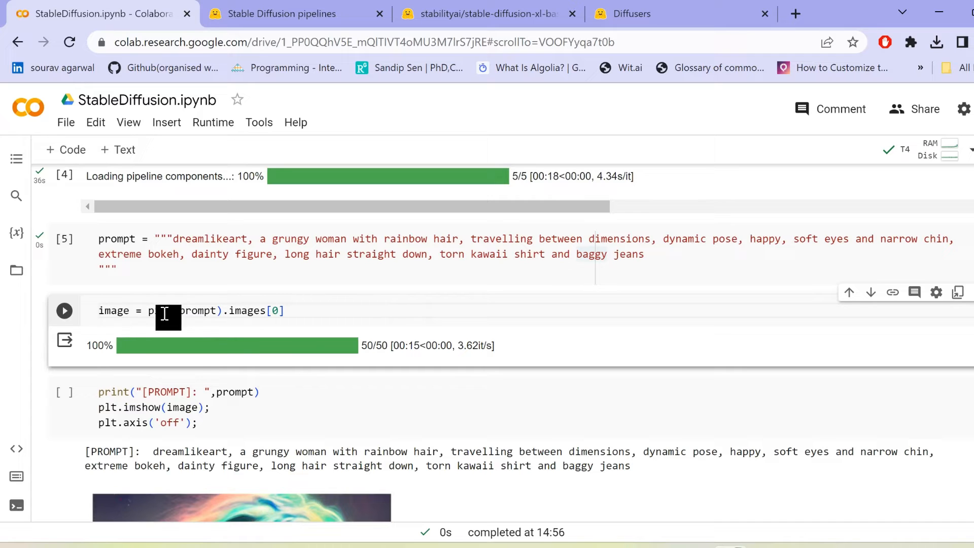
mouse_move(329, 314)
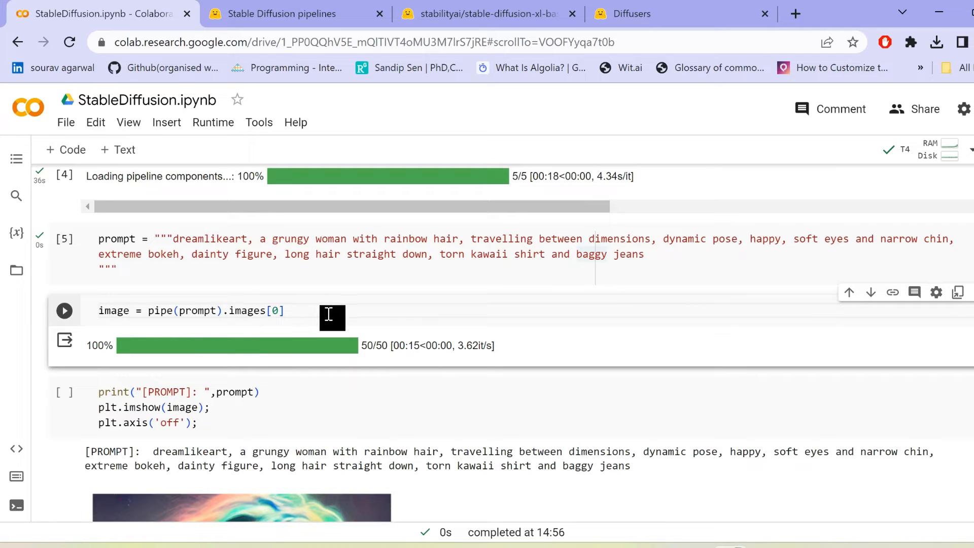
Select the image-generation cell and scroll through the generated rainbow-haired woman image
click(277, 311)
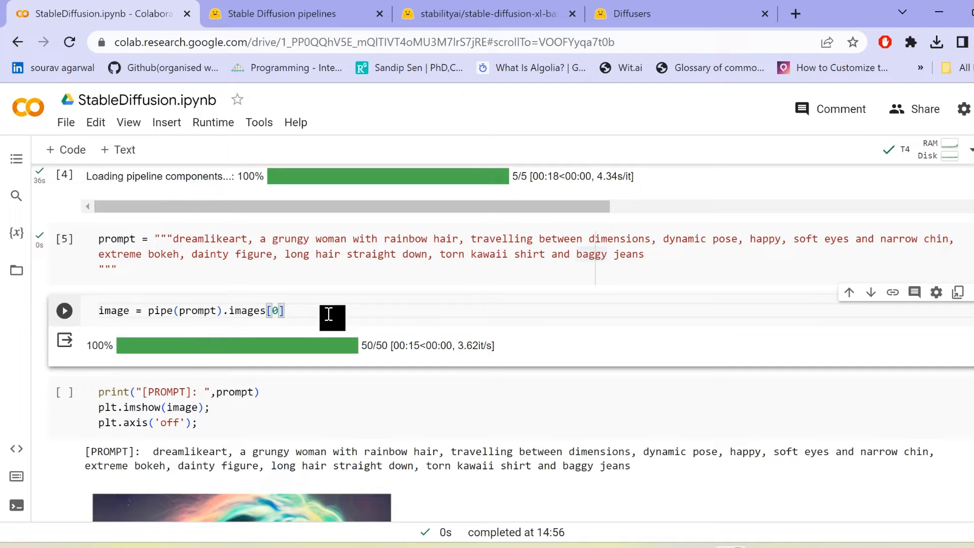
mouse_move(329, 318)
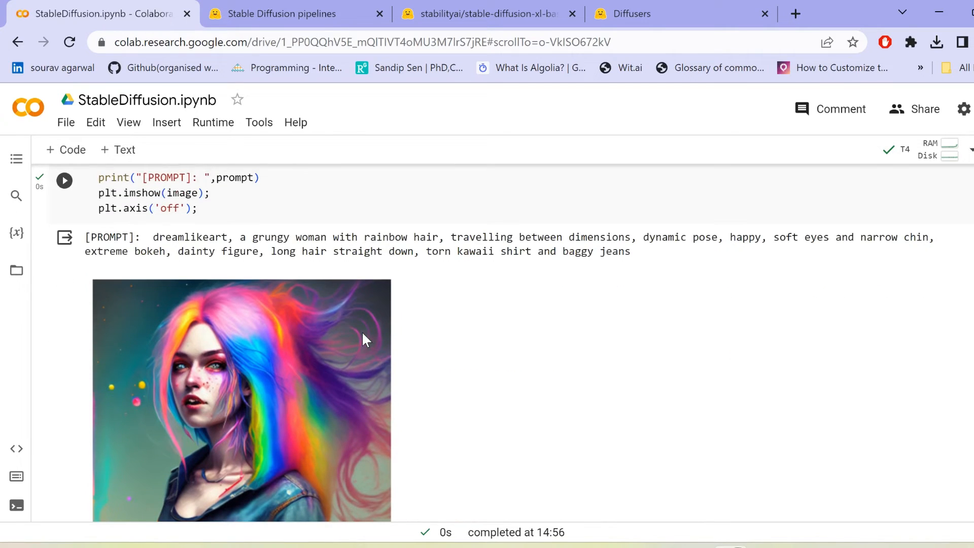
scroll(down, 3)
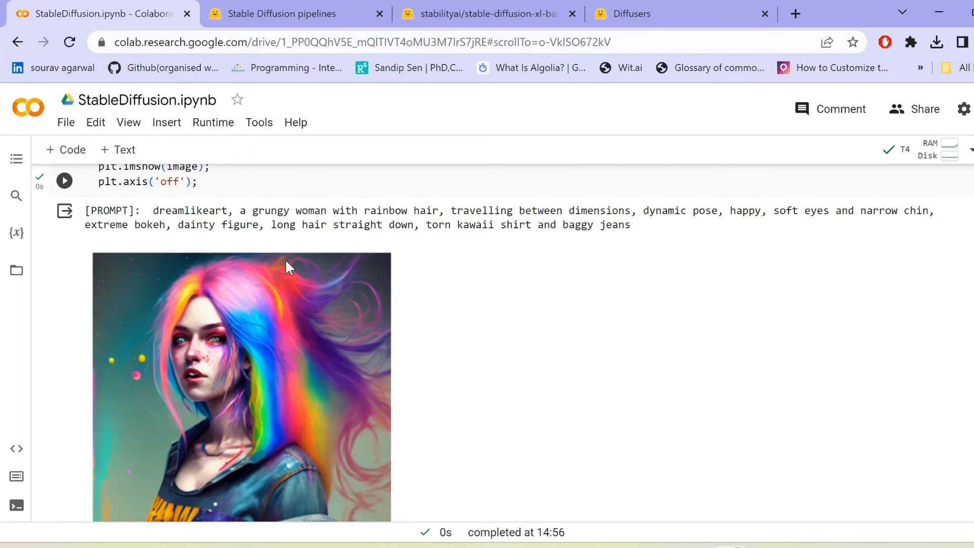
scroll(down, 3)
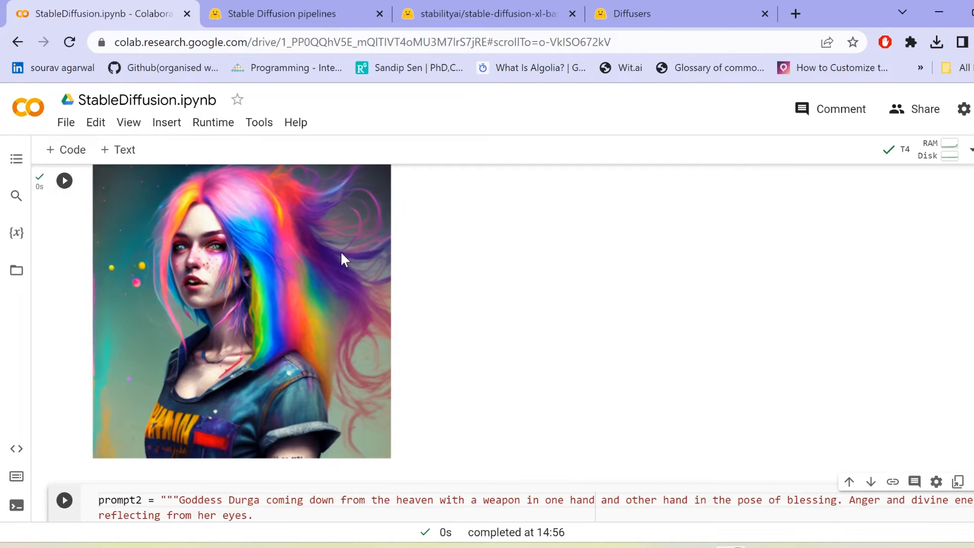
scroll(down, 3)
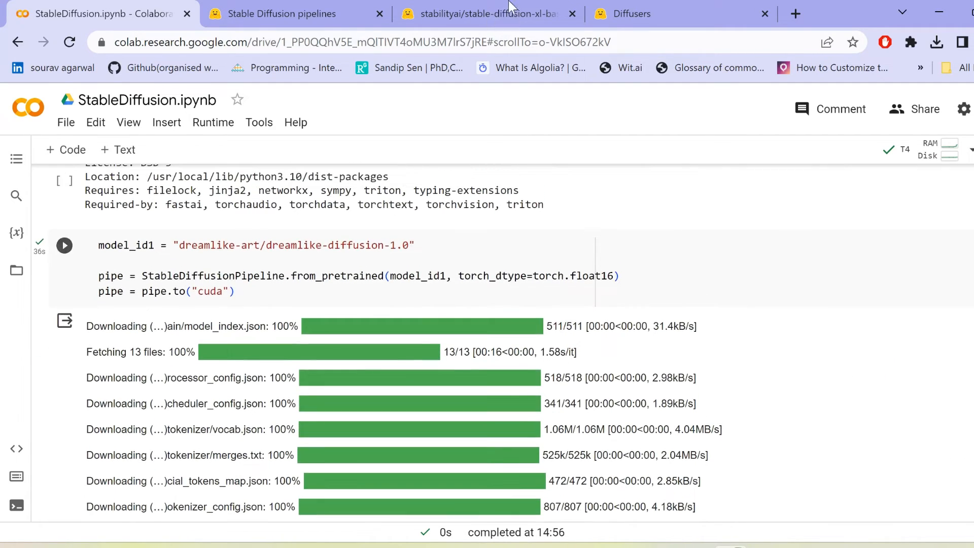
Search models for 'dream' and open the dreamlike-art/dreamlike-photoreal-2.0 model card
click(487, 13)
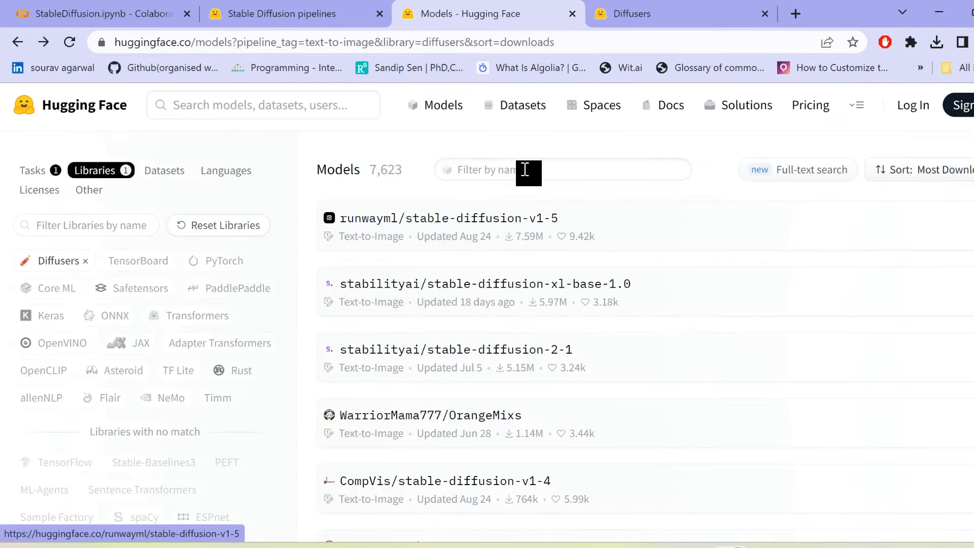
text(dreamlike)
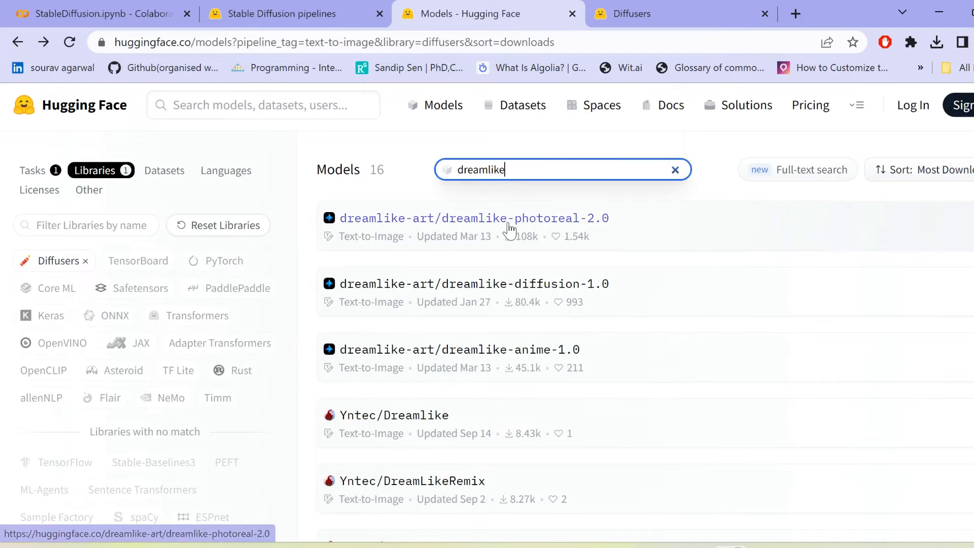
click(473, 218)
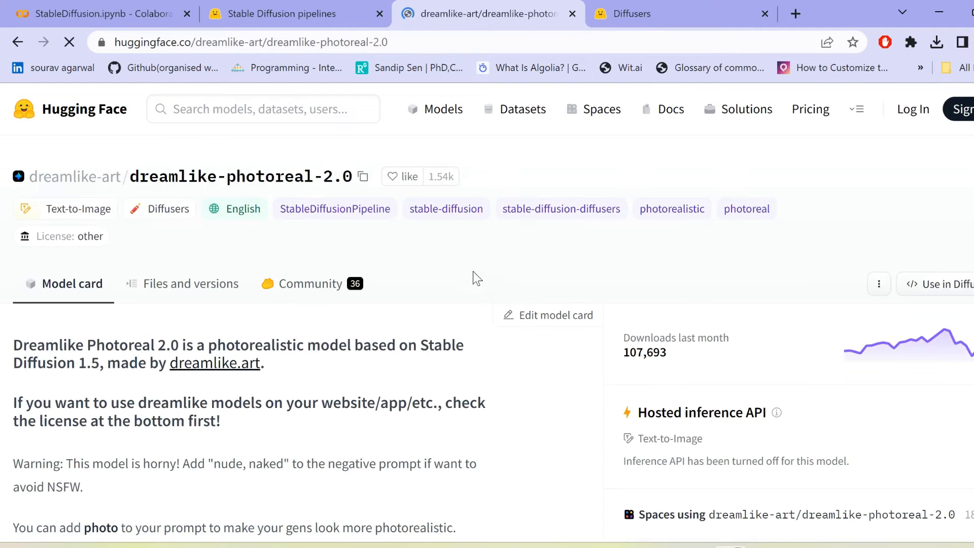
scroll(down, 3)
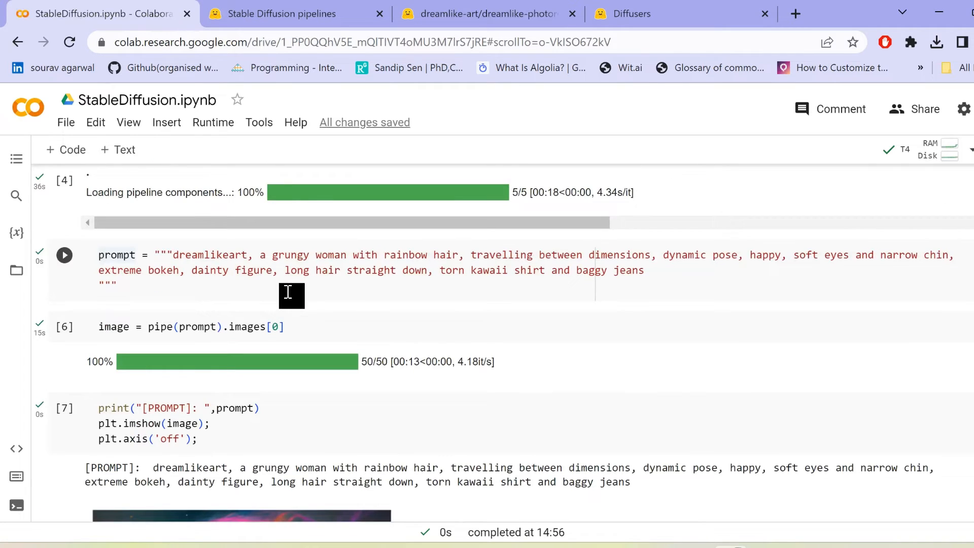
scroll(down, 3)
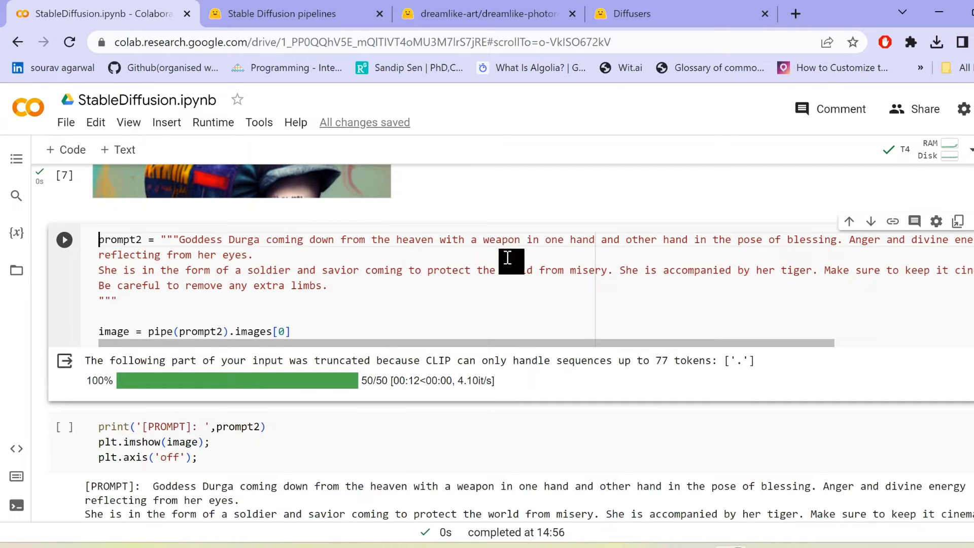
mouse_move(836, 259)
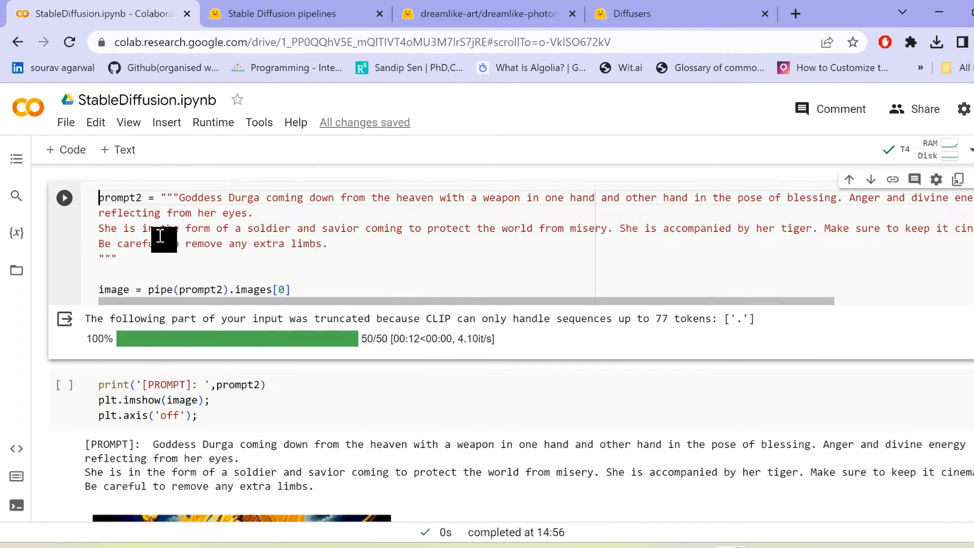
mouse_move(382, 274)
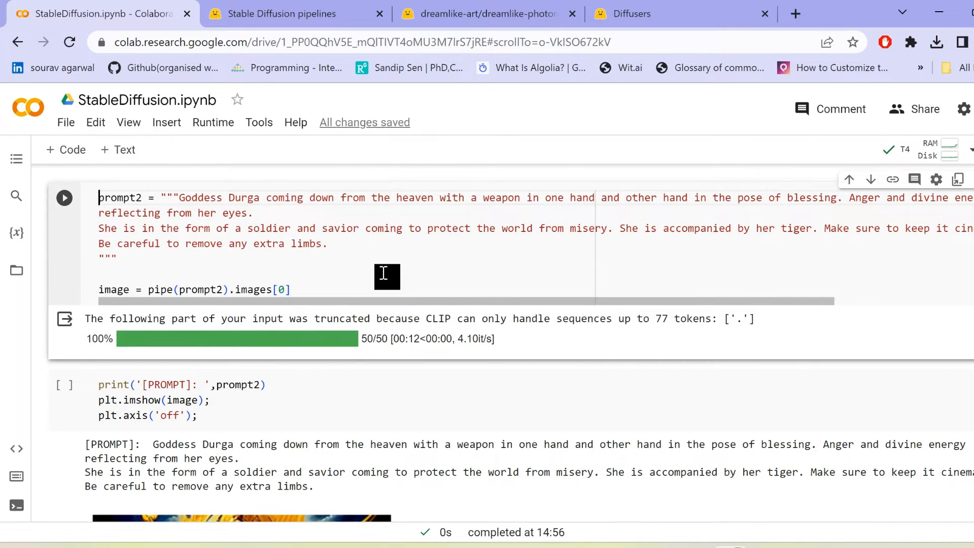
scroll(down, 3)
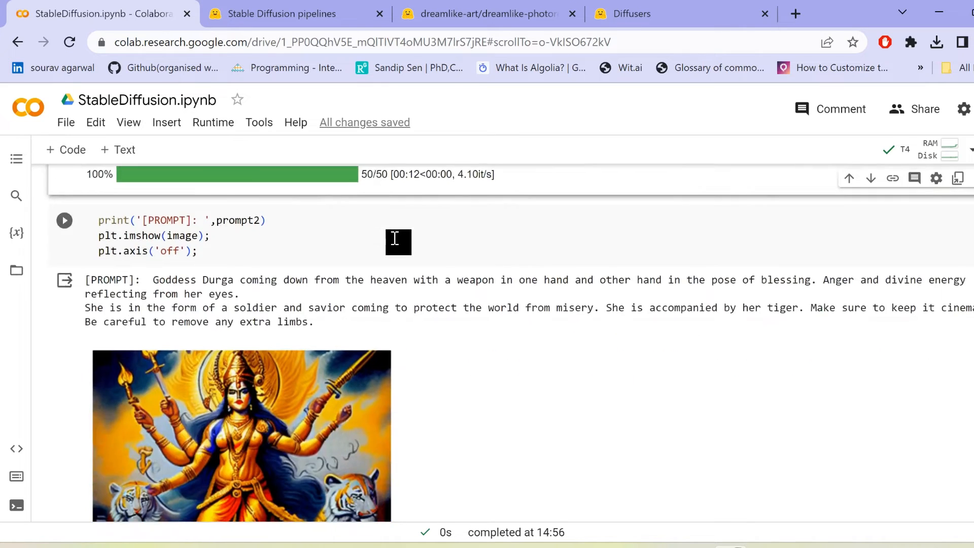
scroll(down, 3)
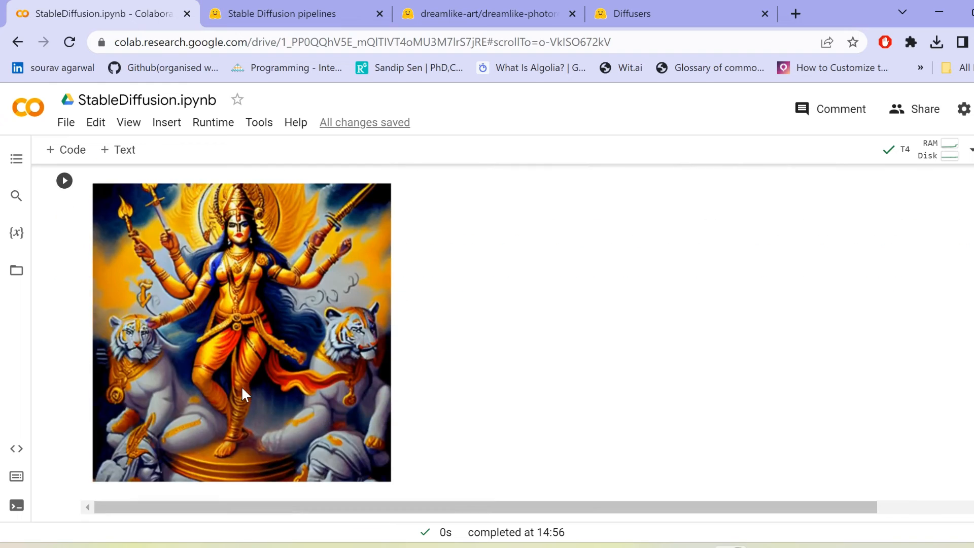
scroll(down, 3)
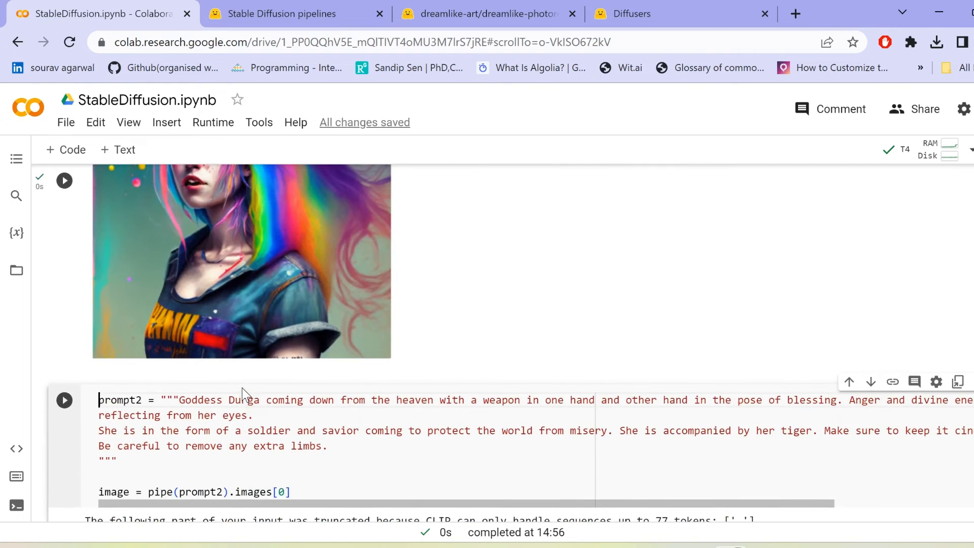
mouse_move(381, 293)
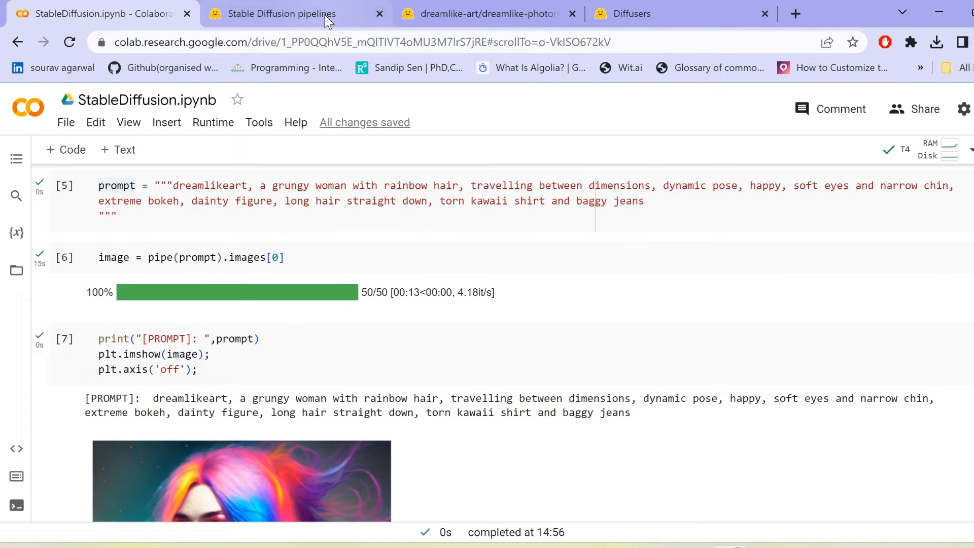
Open Pipelines Overview in the Diffusers docs and read about the DiffusionPipeline base class
click(279, 14)
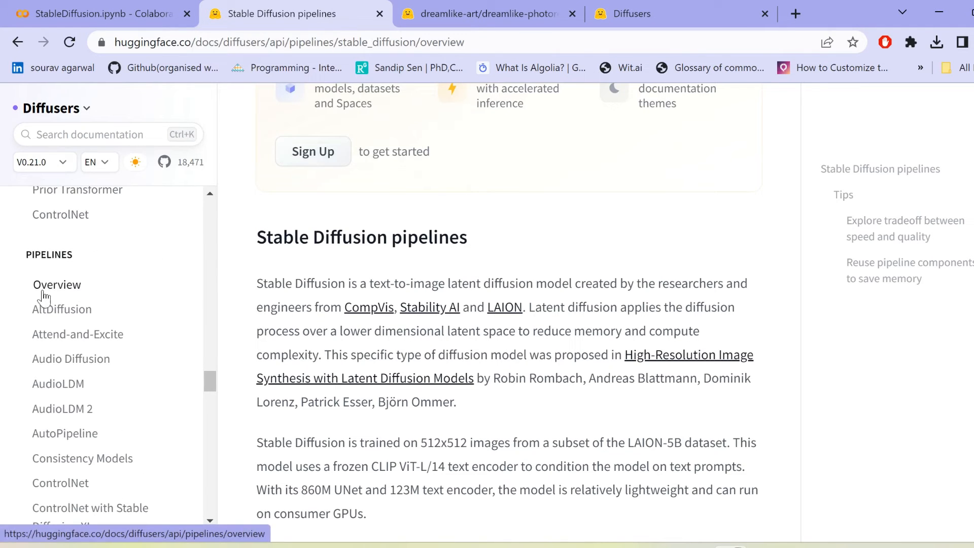
click(56, 285)
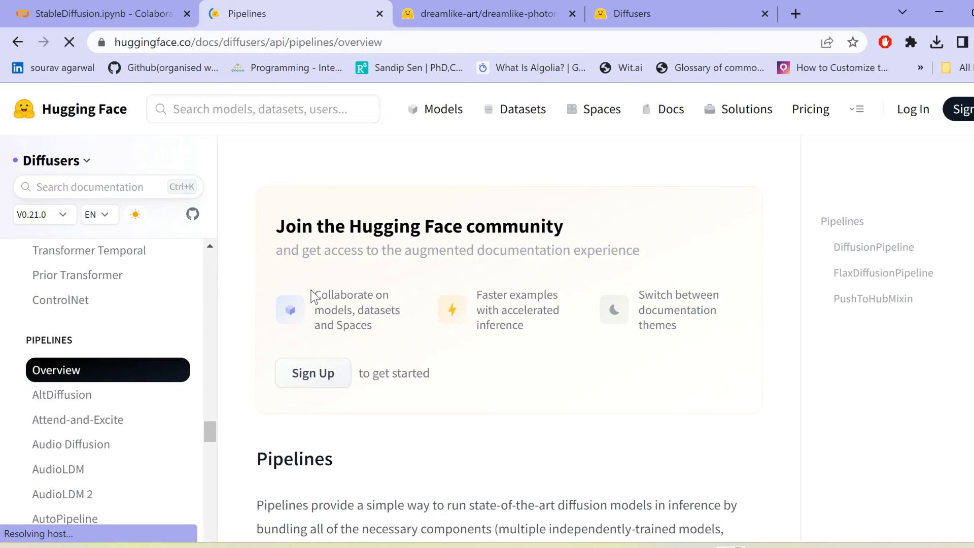
scroll(down, 3)
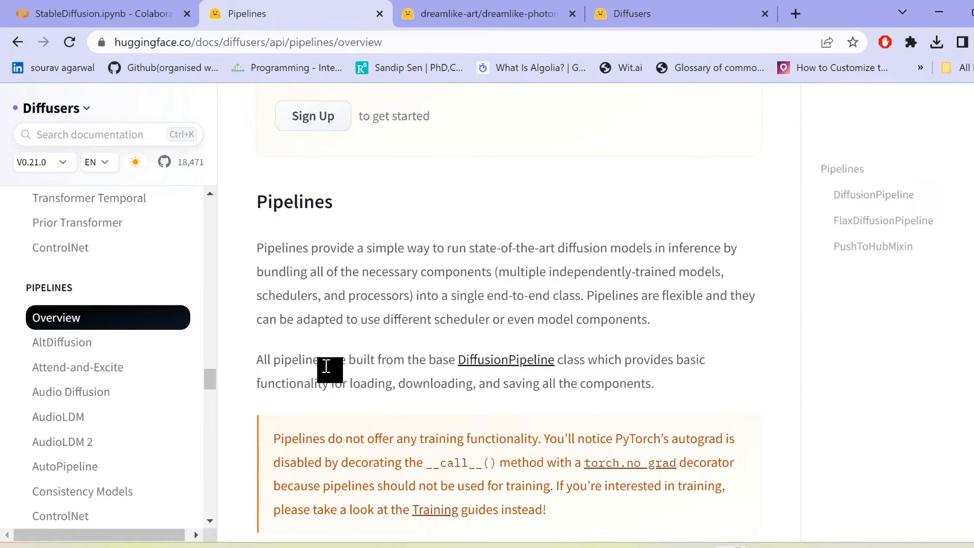
mouse_move(598, 384)
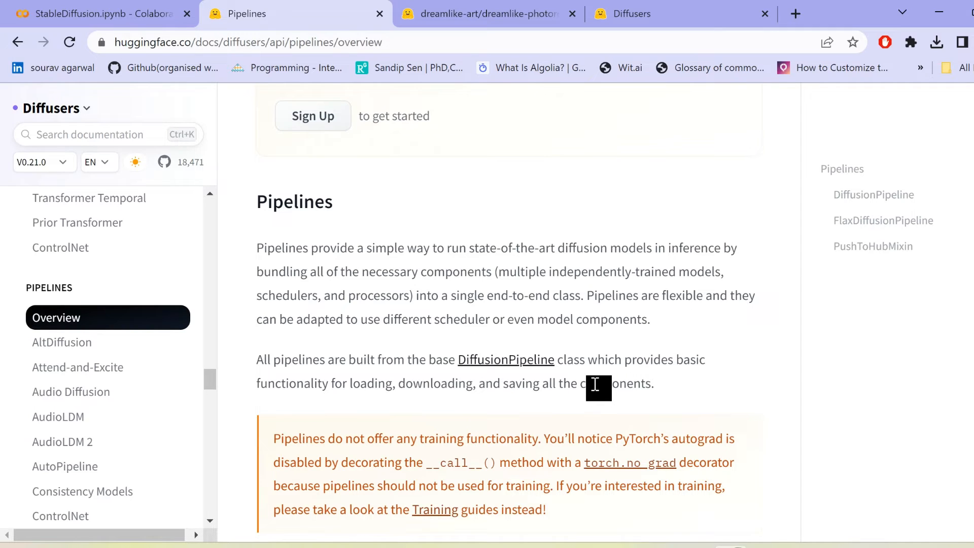
scroll(down, 3)
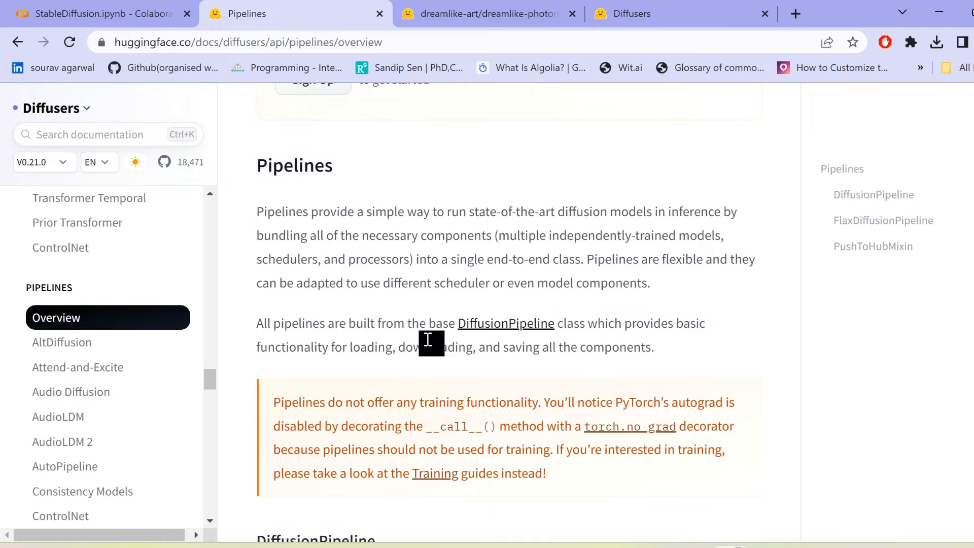
scroll(down, 3)
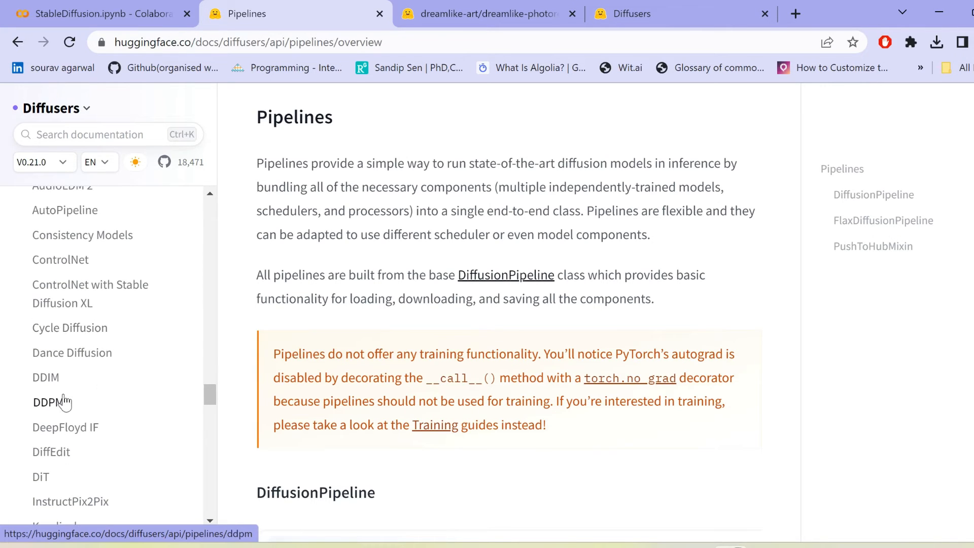
Open the DDPMPipeline docs page and scroll down to its generation example code
click(45, 401)
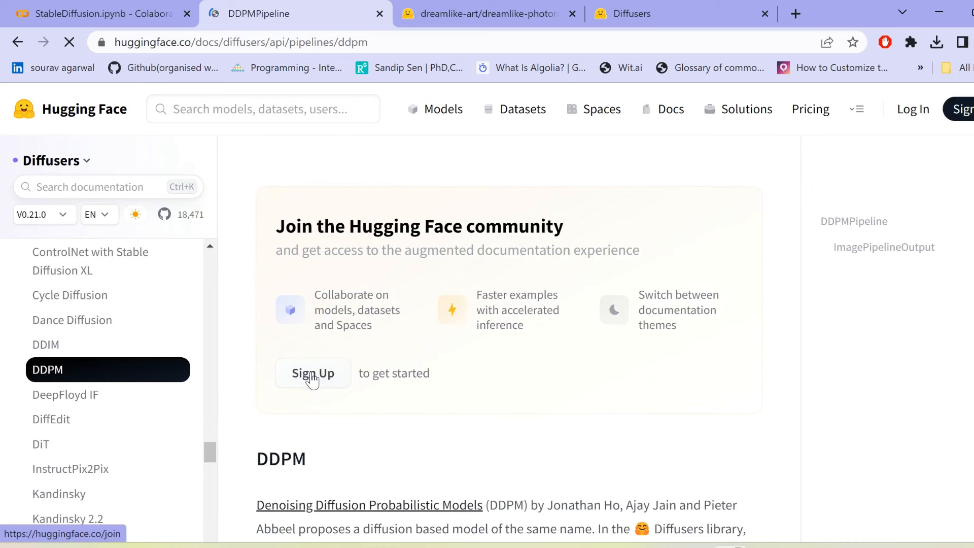
scroll(down, 3)
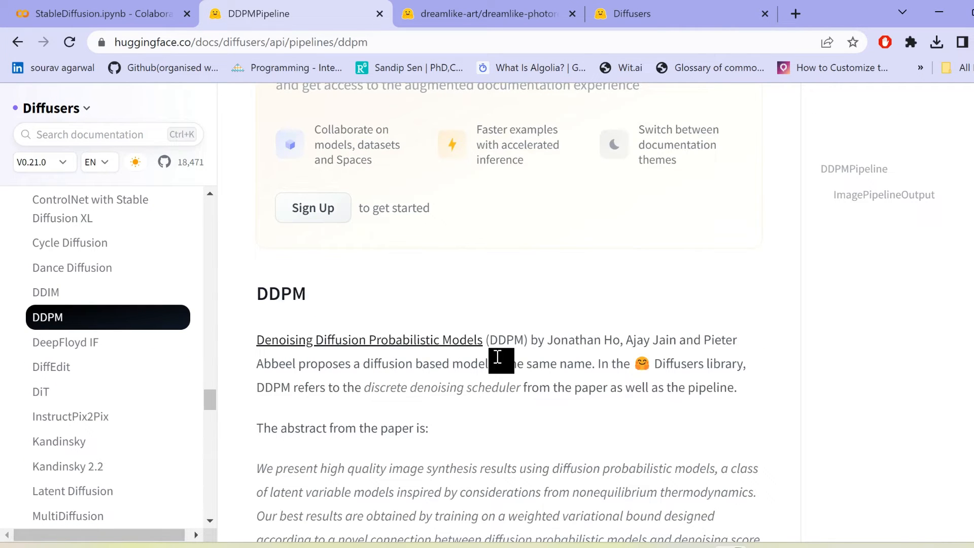
scroll(down, 3)
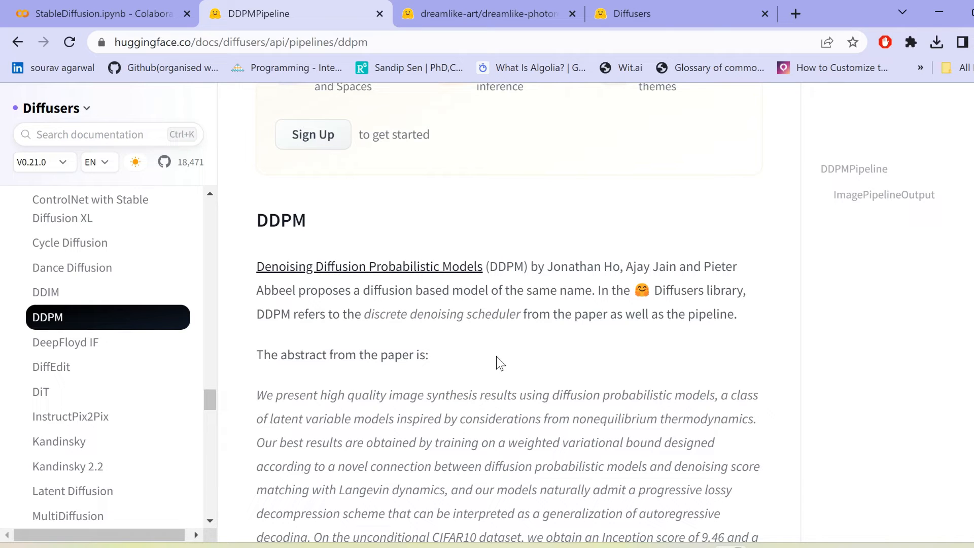
scroll(down, 3)
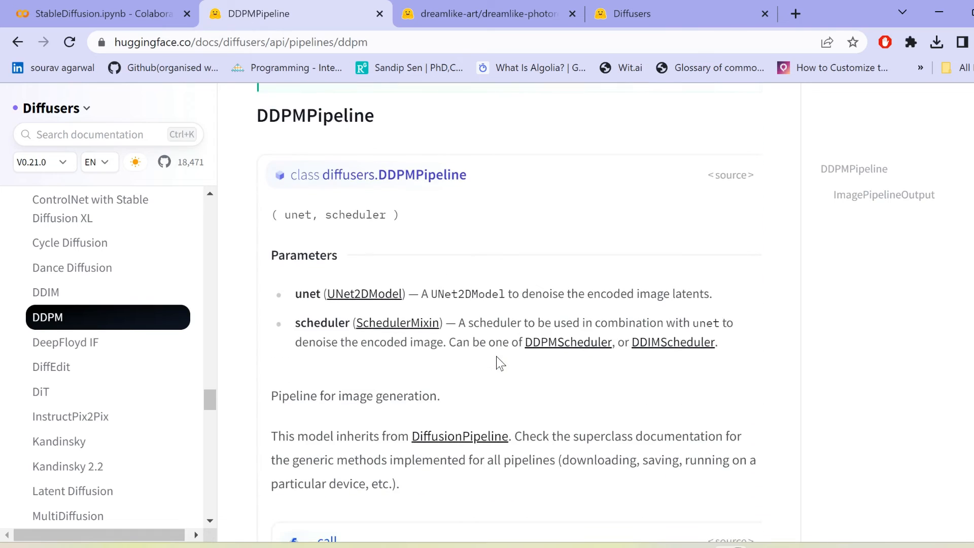
scroll(down, 3)
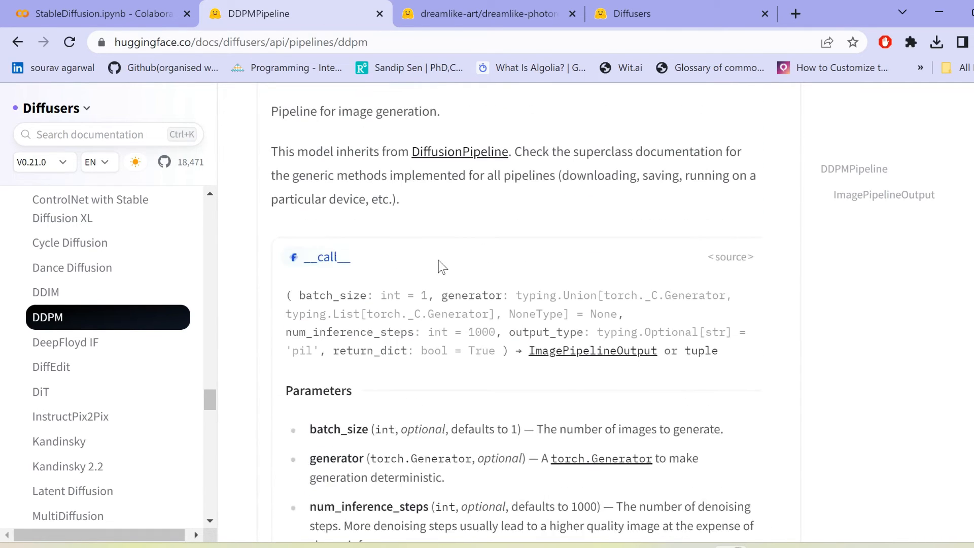
scroll(down, 3)
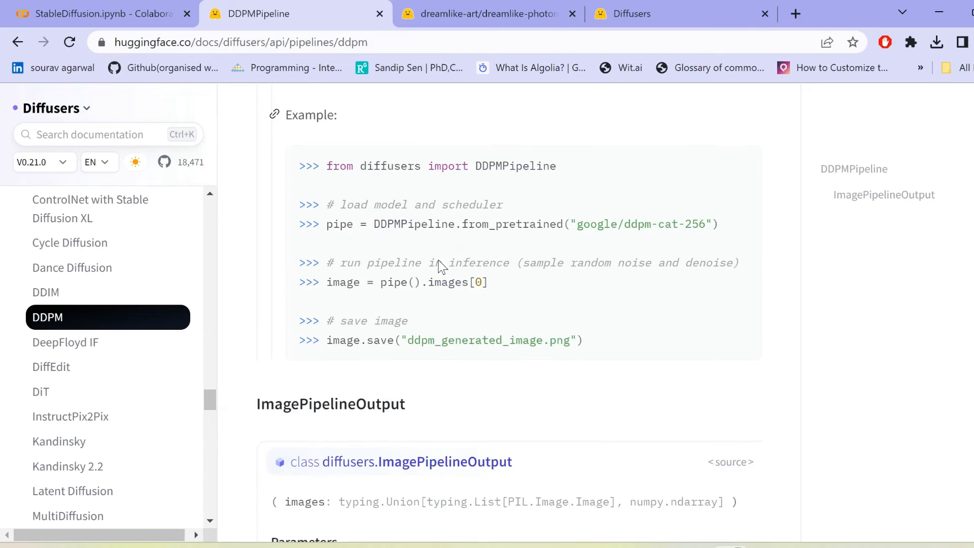
scroll(down, 3)
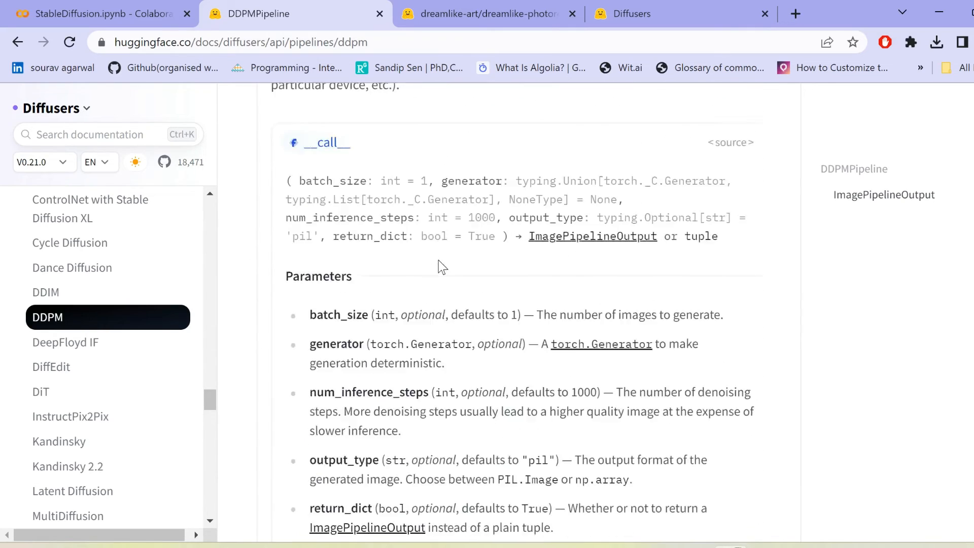
scroll(down, 3)
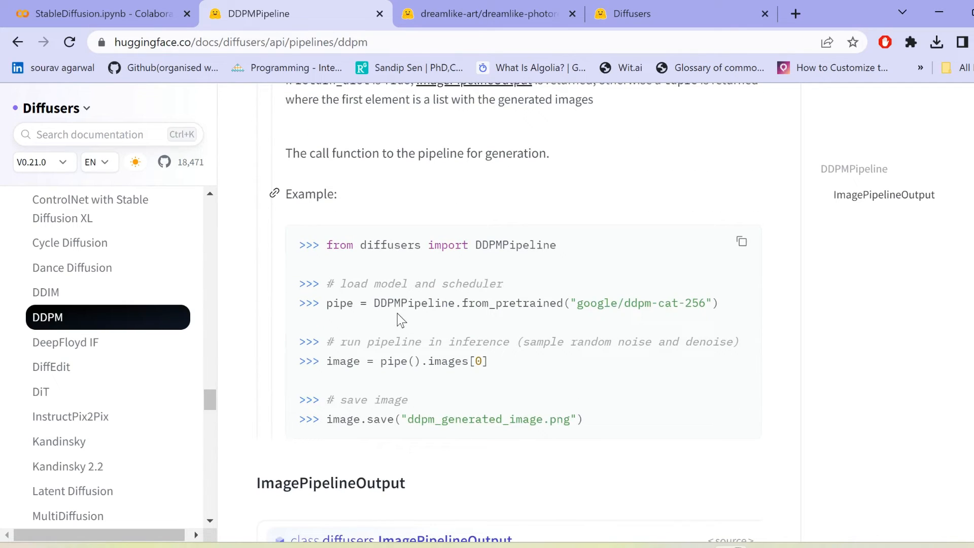
mouse_move(572, 320)
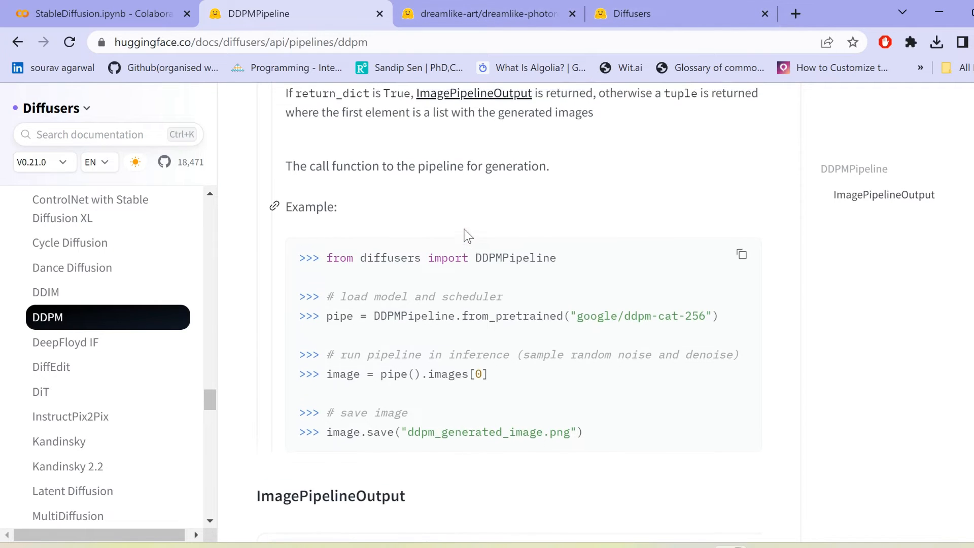
scroll(down, 3)
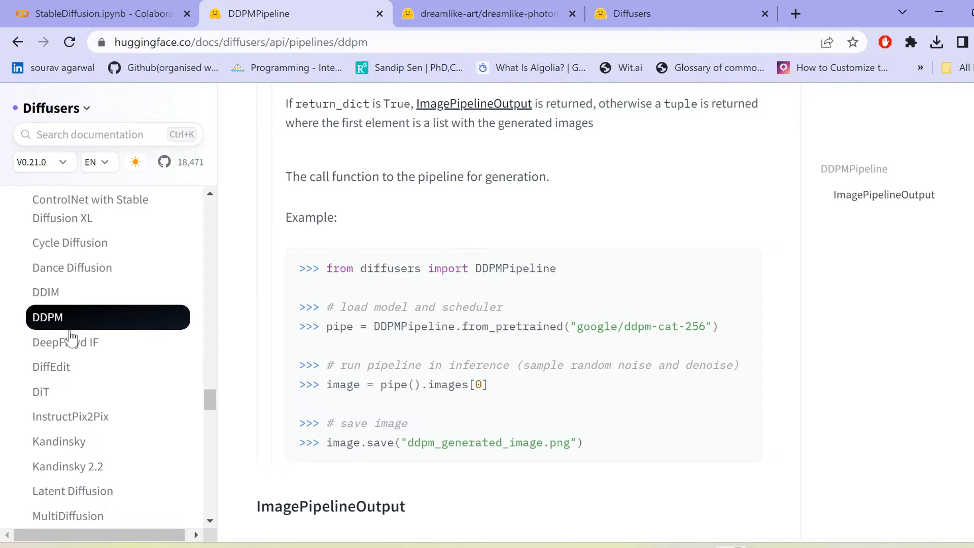
scroll(down, 3)
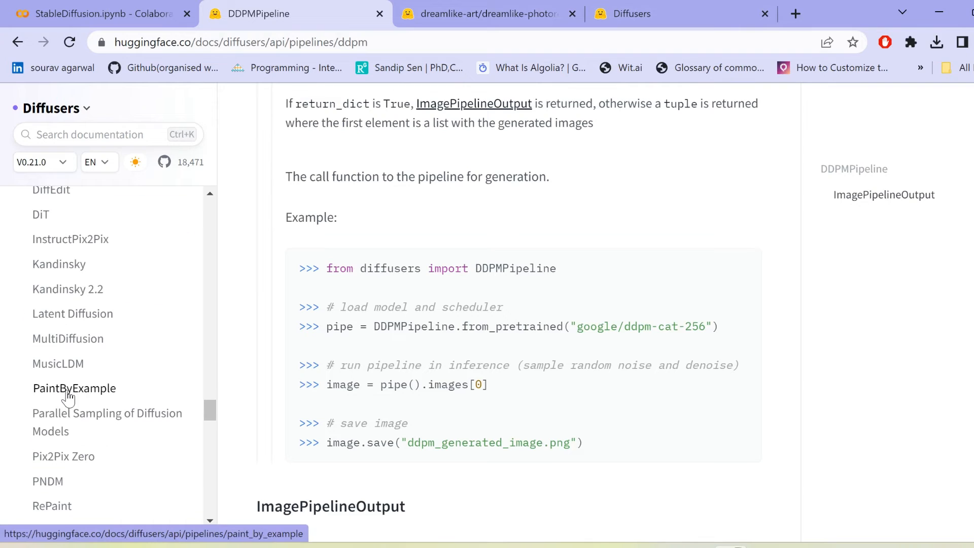
mouse_move(58, 362)
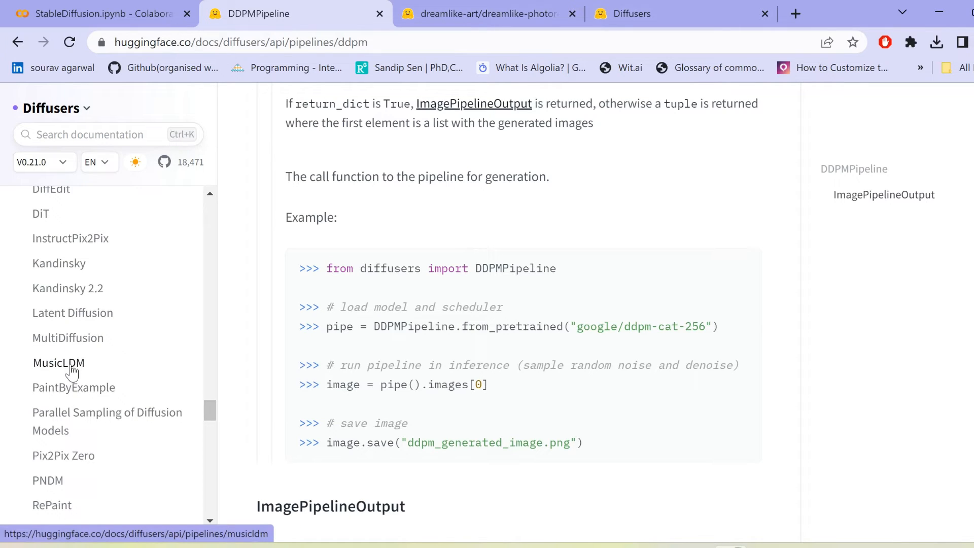
click(58, 362)
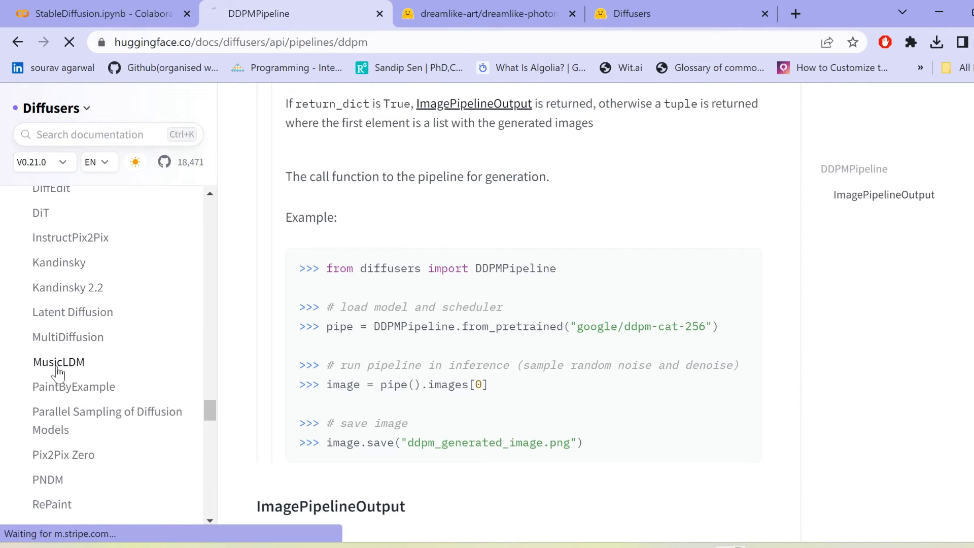
Read through the MusicLDM text-to-music overview, paper abstract and contributor credit
click(59, 362)
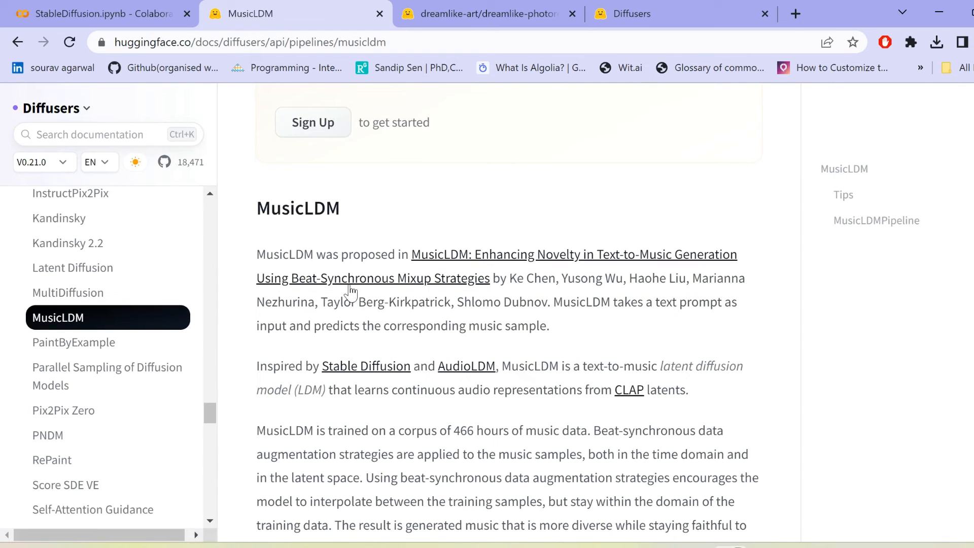
scroll(down, 3)
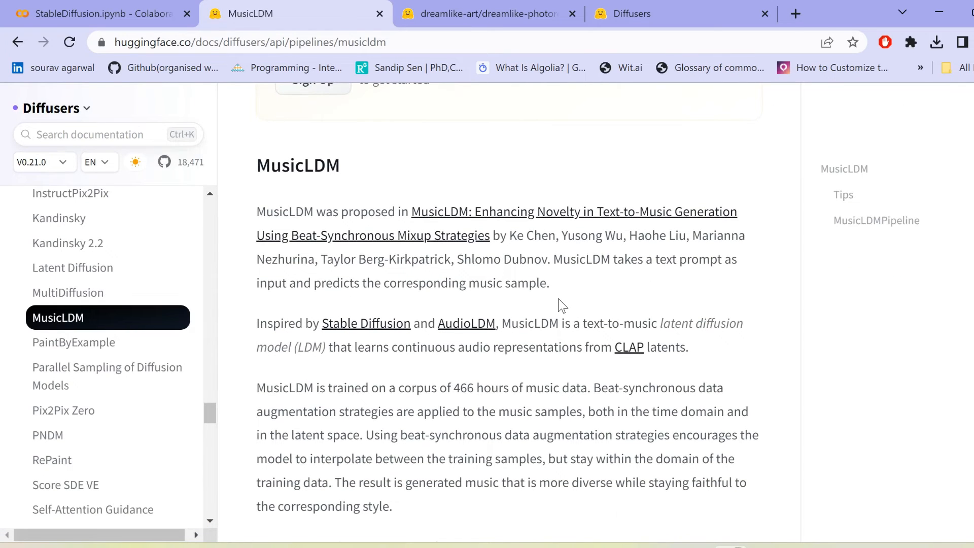
scroll(down, 3)
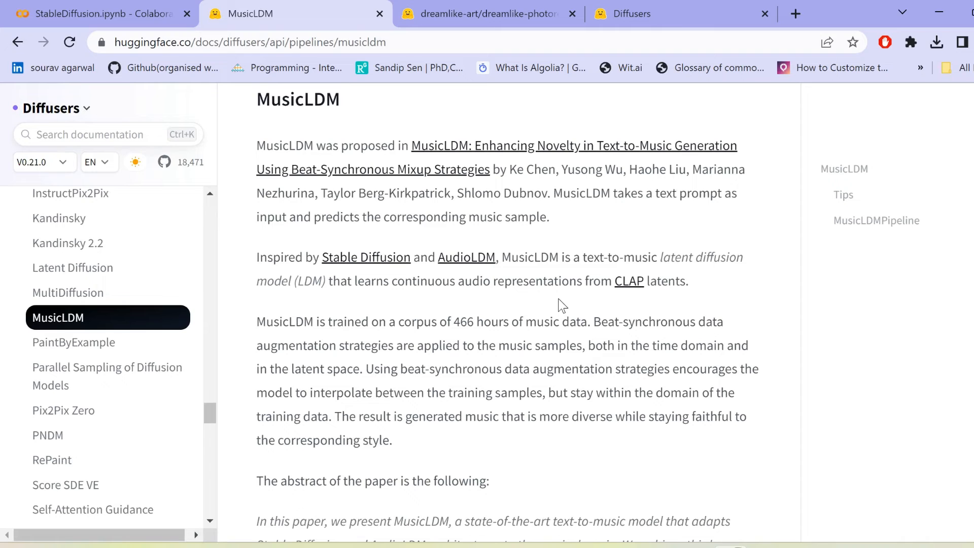
scroll(down, 3)
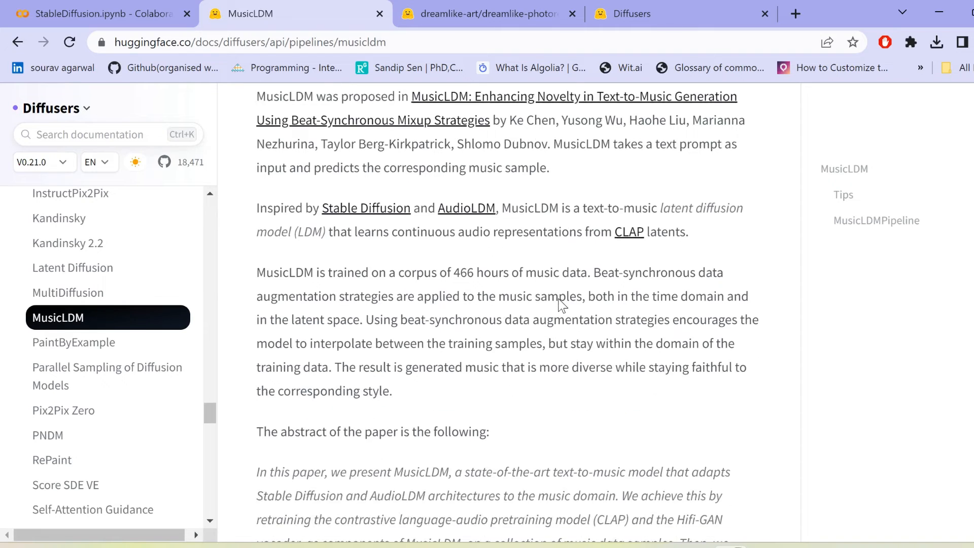
scroll(down, 3)
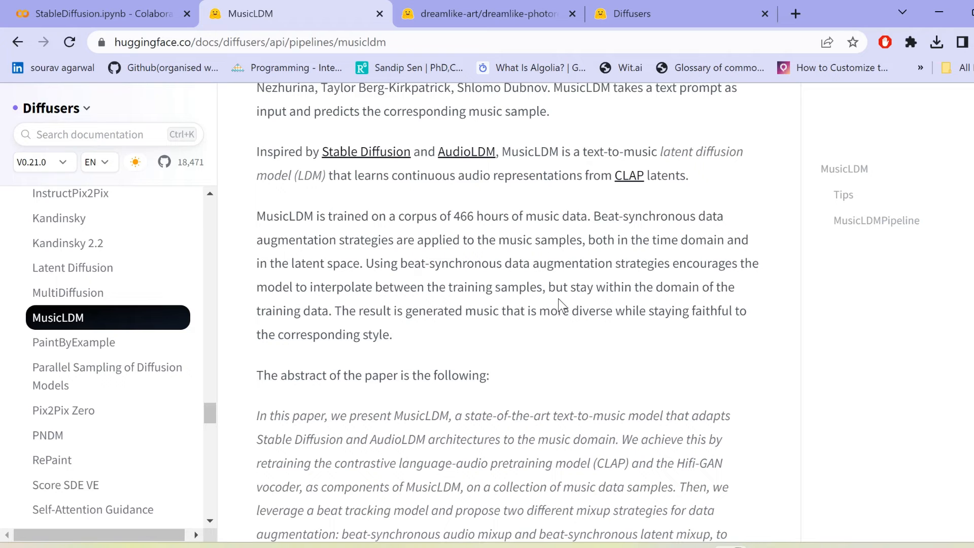
mouse_move(528, 301)
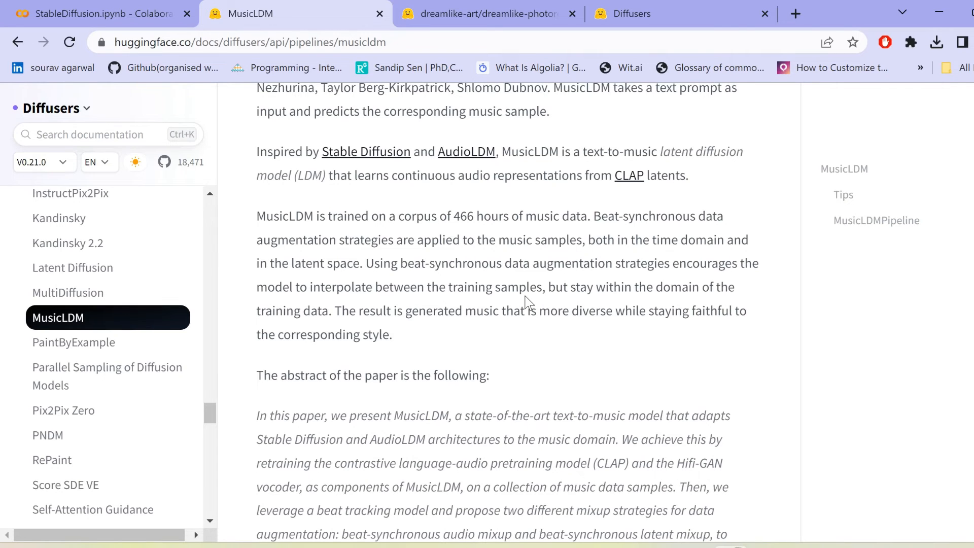
scroll(down, 3)
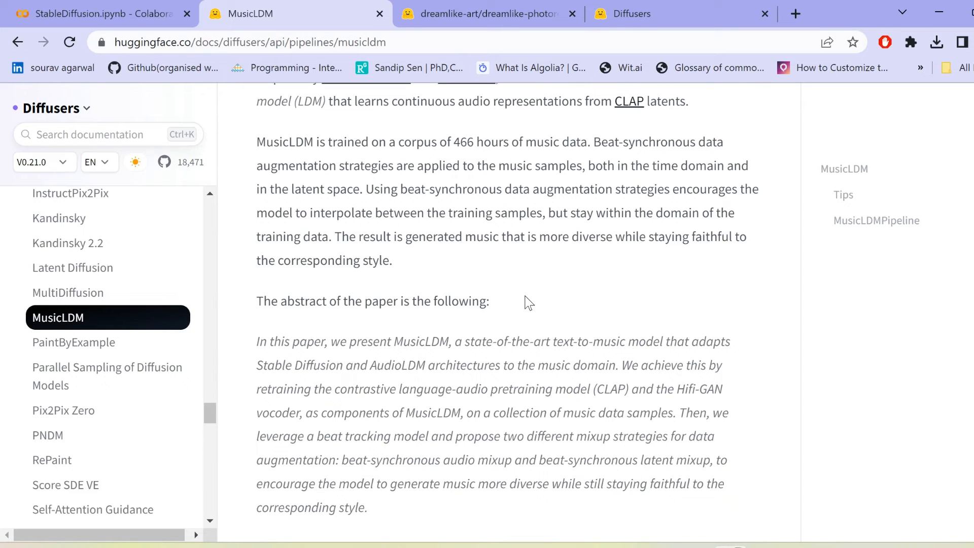
scroll(down, 3)
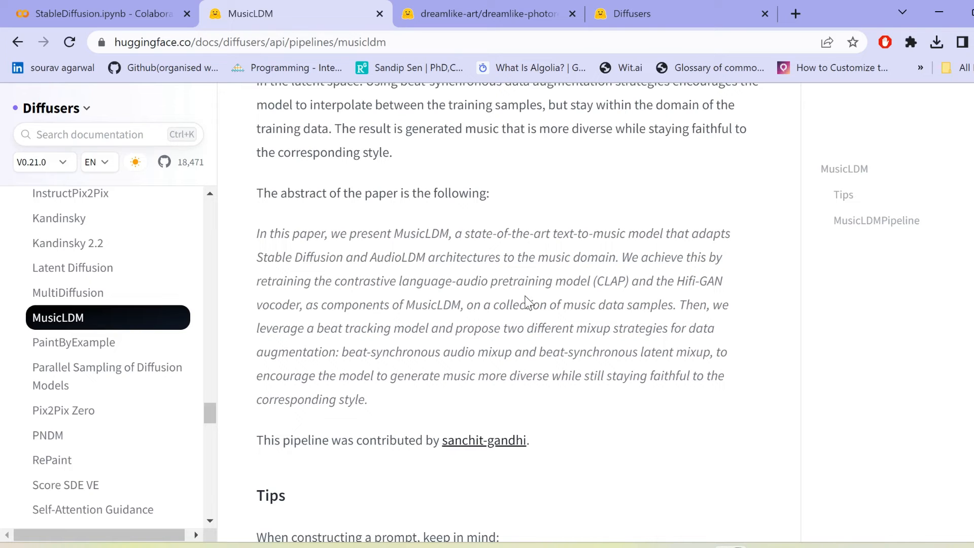
mouse_move(139, 391)
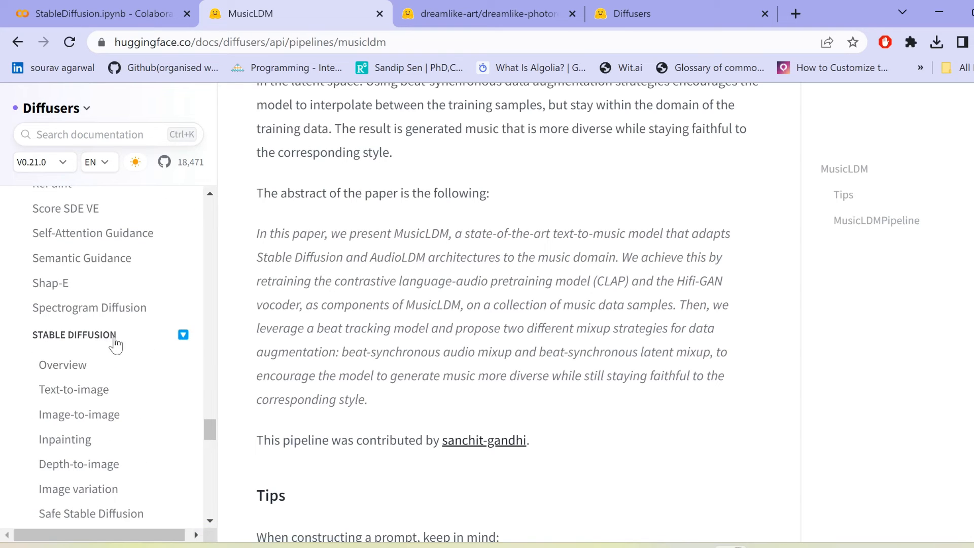
Scroll the Stable Diffusion overview down to the pipelines and supported tasks table
click(62, 364)
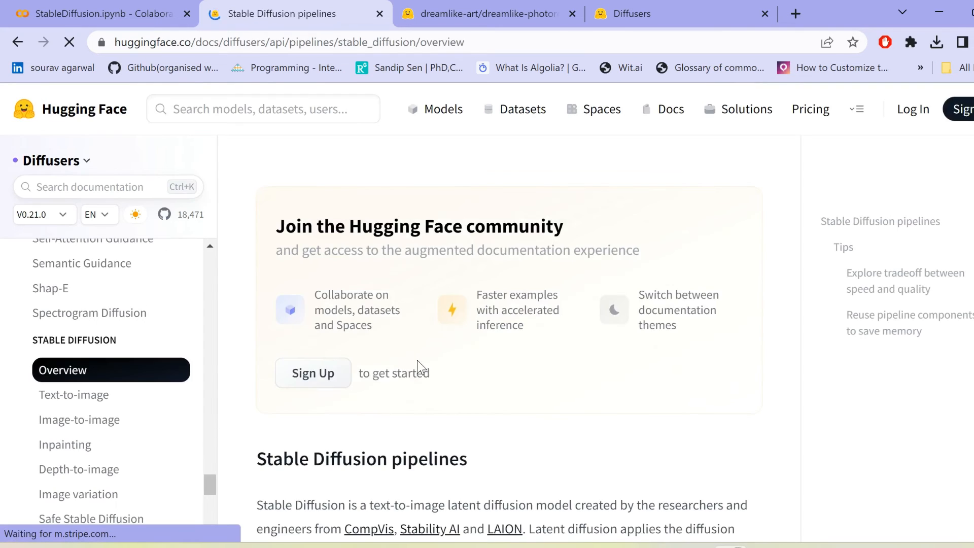
scroll(down, 3)
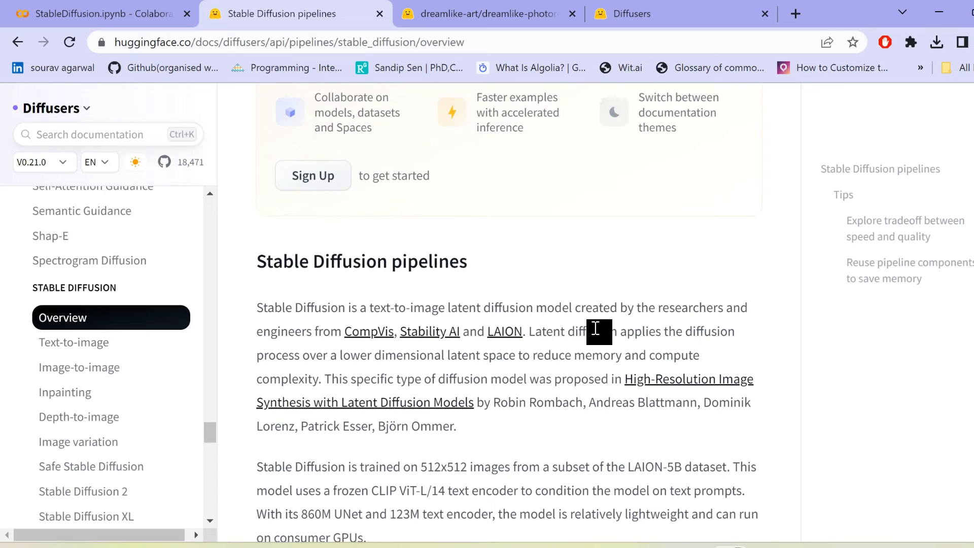
scroll(down, 3)
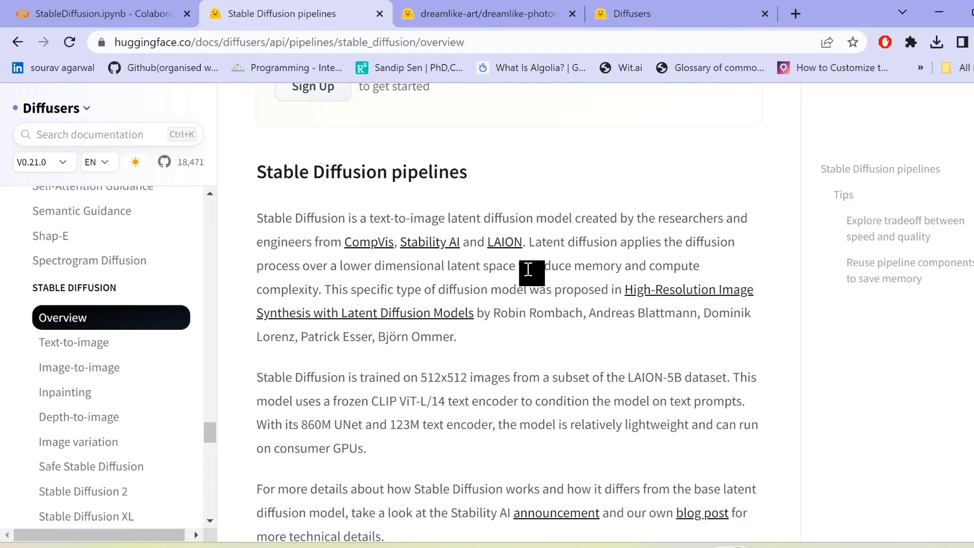
mouse_move(512, 295)
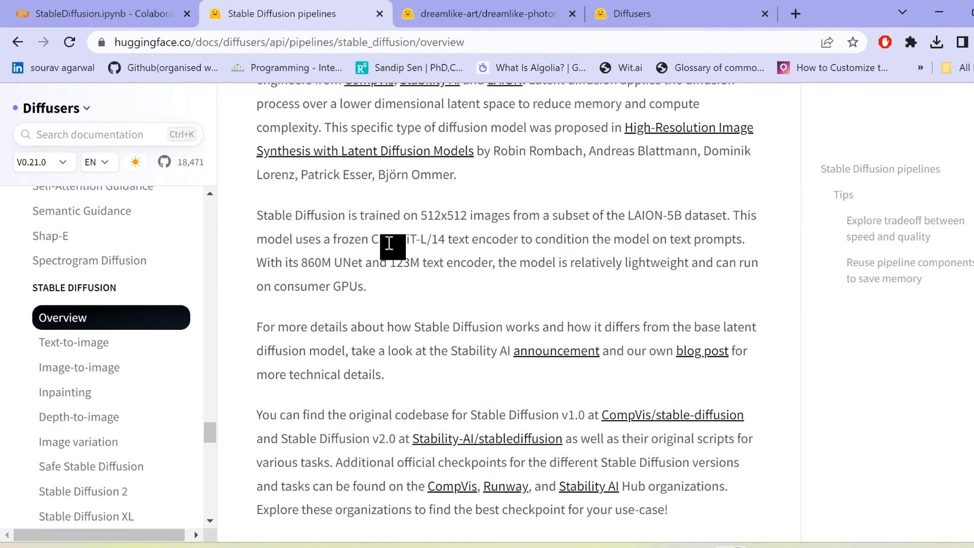
mouse_move(456, 231)
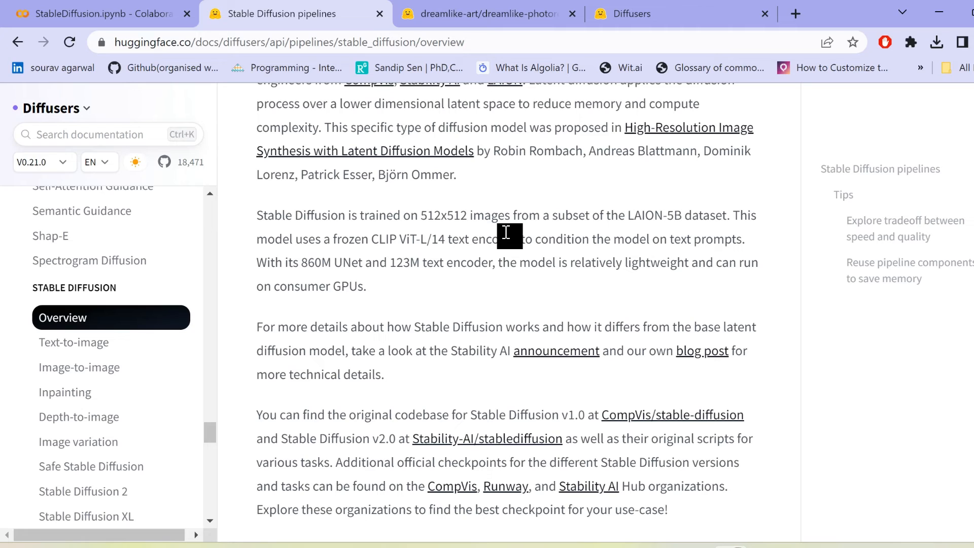
mouse_move(345, 380)
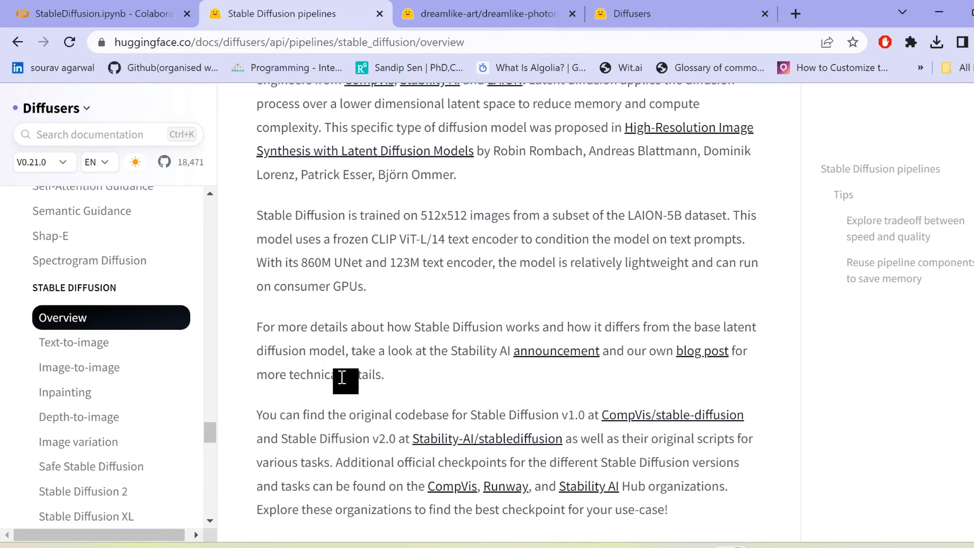
scroll(down, 3)
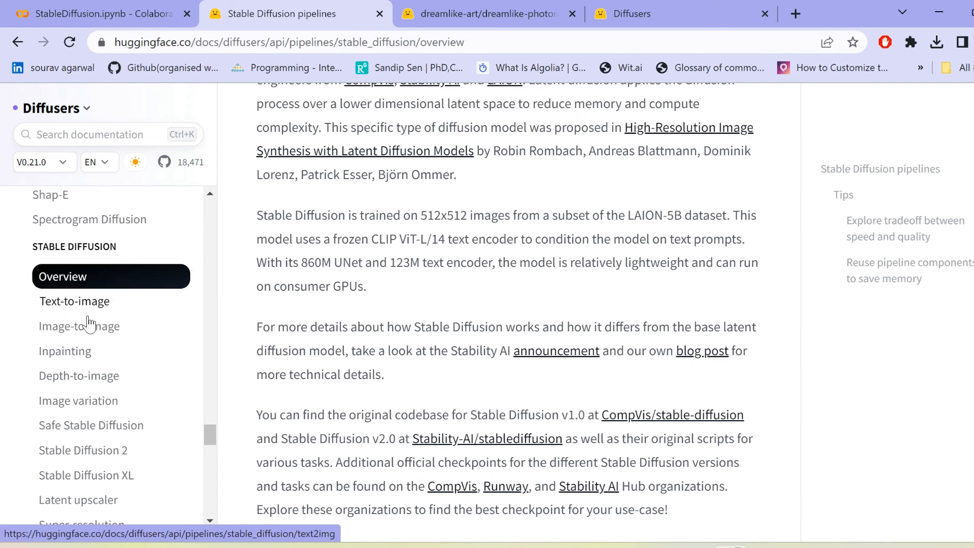
scroll(down, 3)
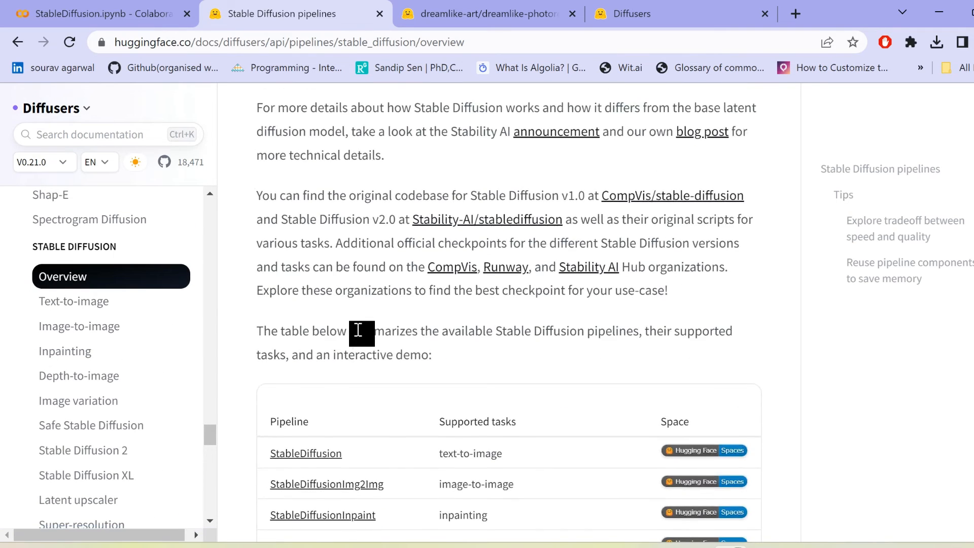
scroll(down, 3)
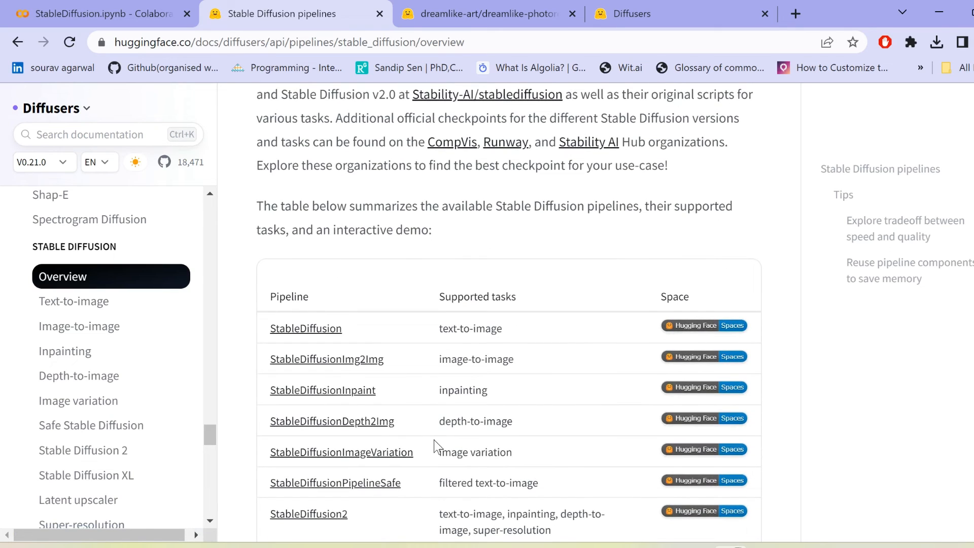
scroll(down, 3)
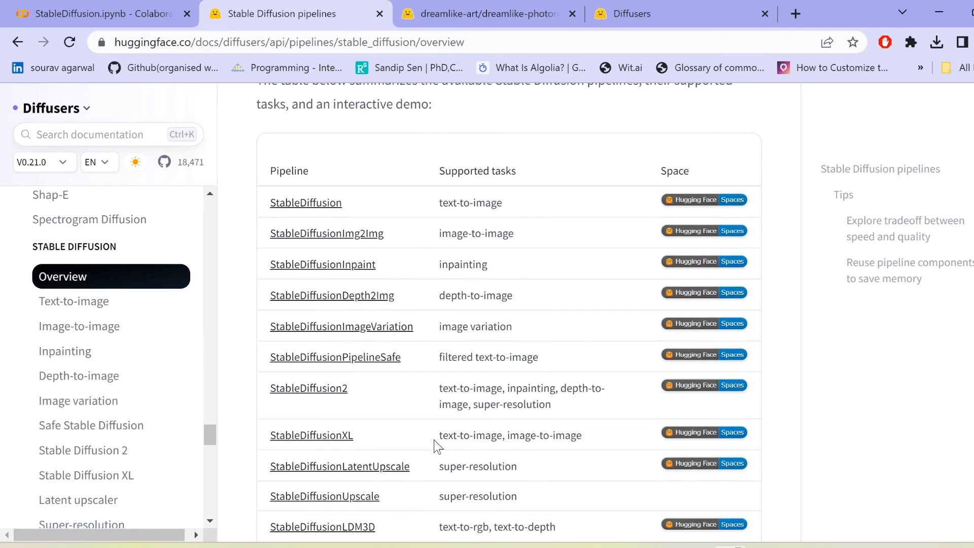
mouse_move(478, 117)
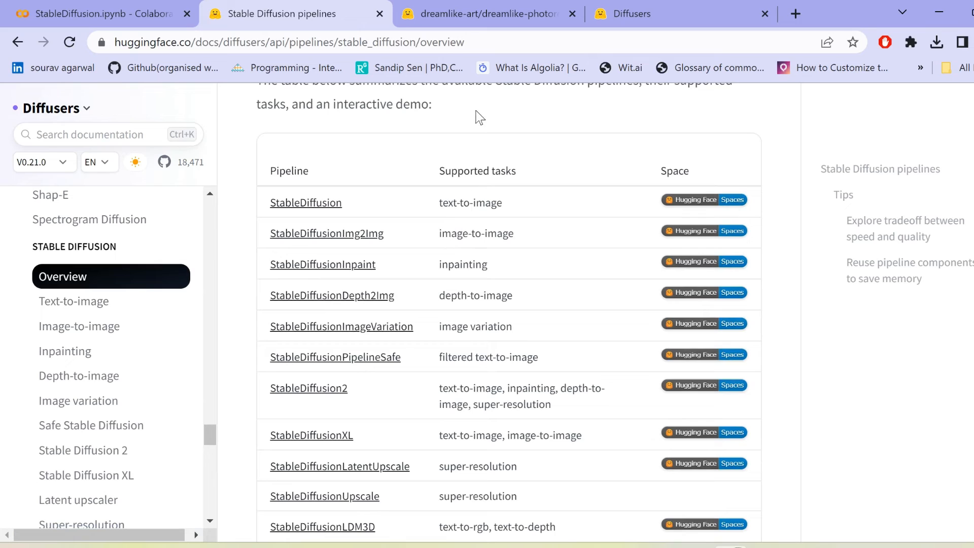
mouse_move(470, 124)
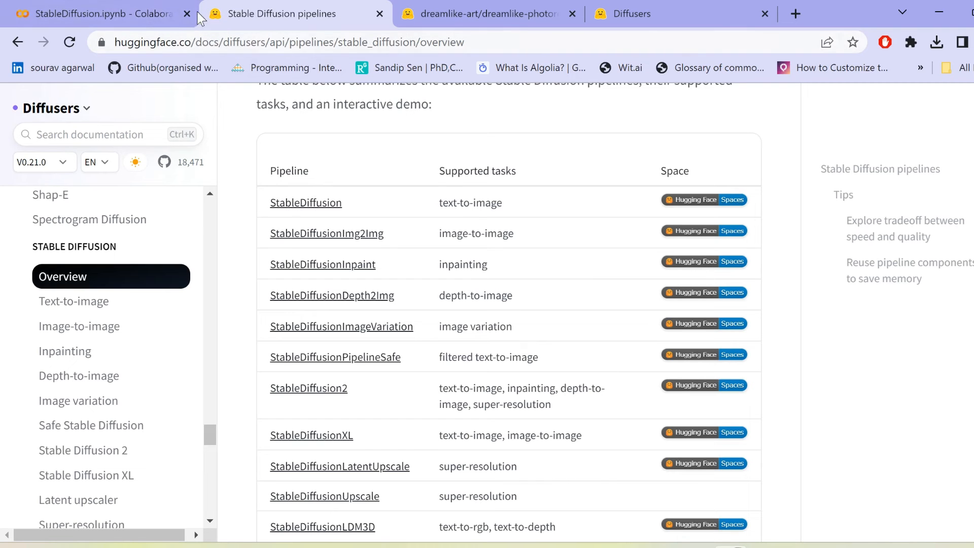
Return to the StableDiffusion.ipynb tab and view the 'Understanding diffusion models' cell
click(99, 14)
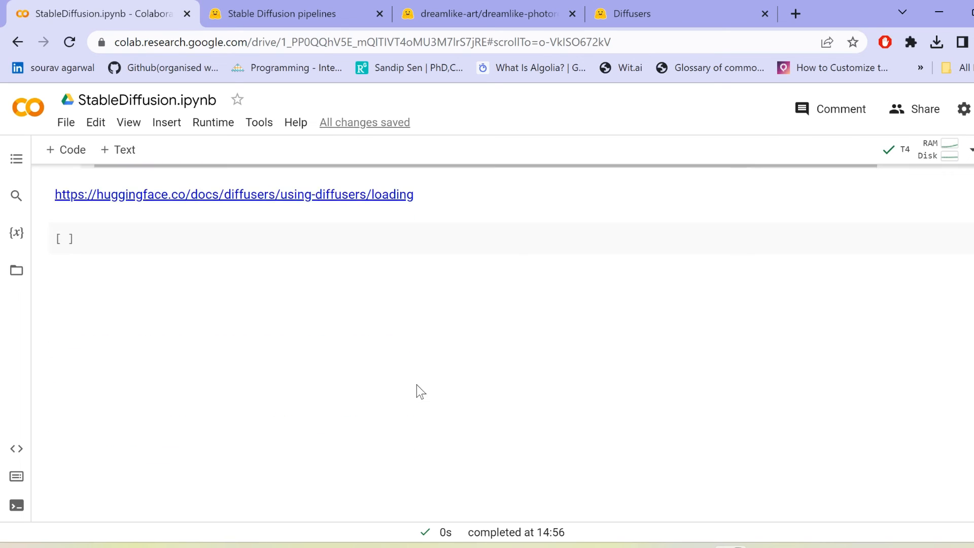
scroll(down, 3)
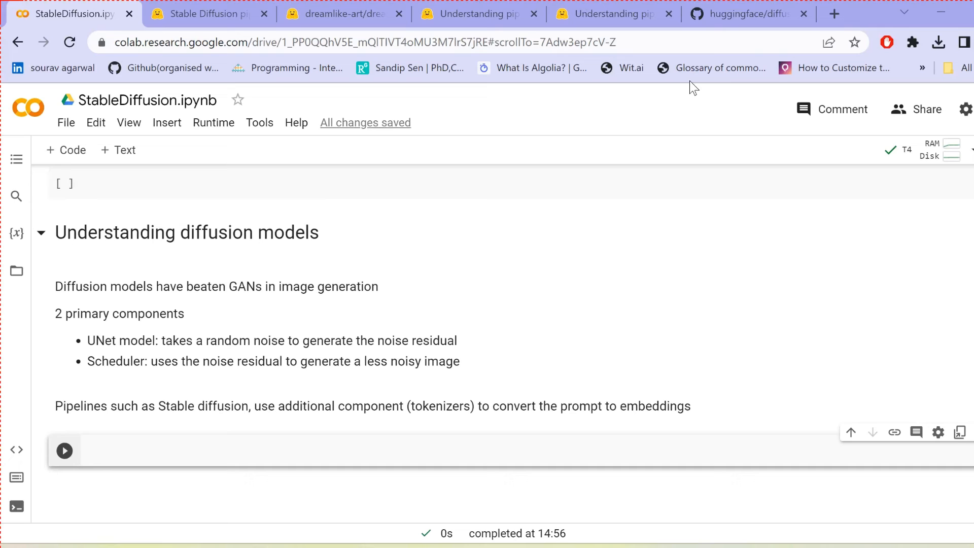
mouse_move(551, 256)
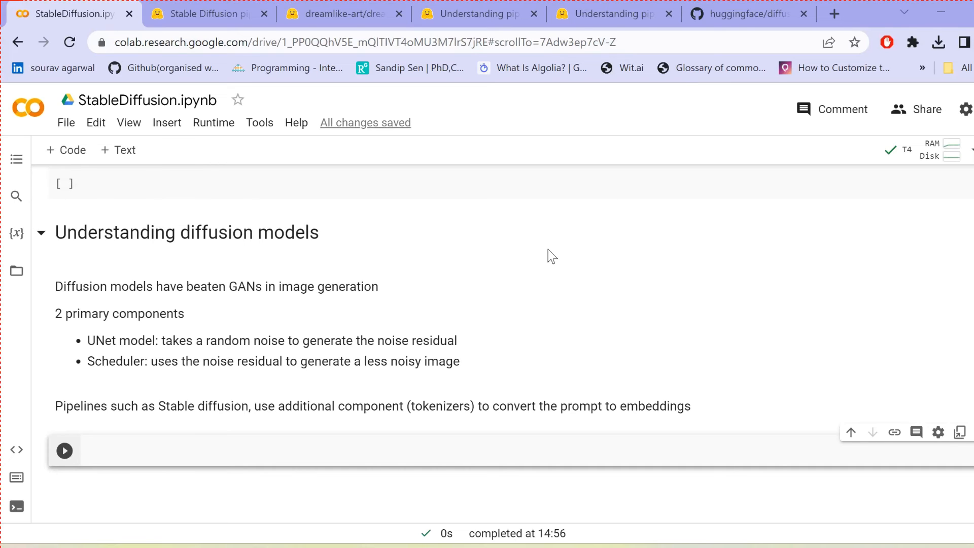